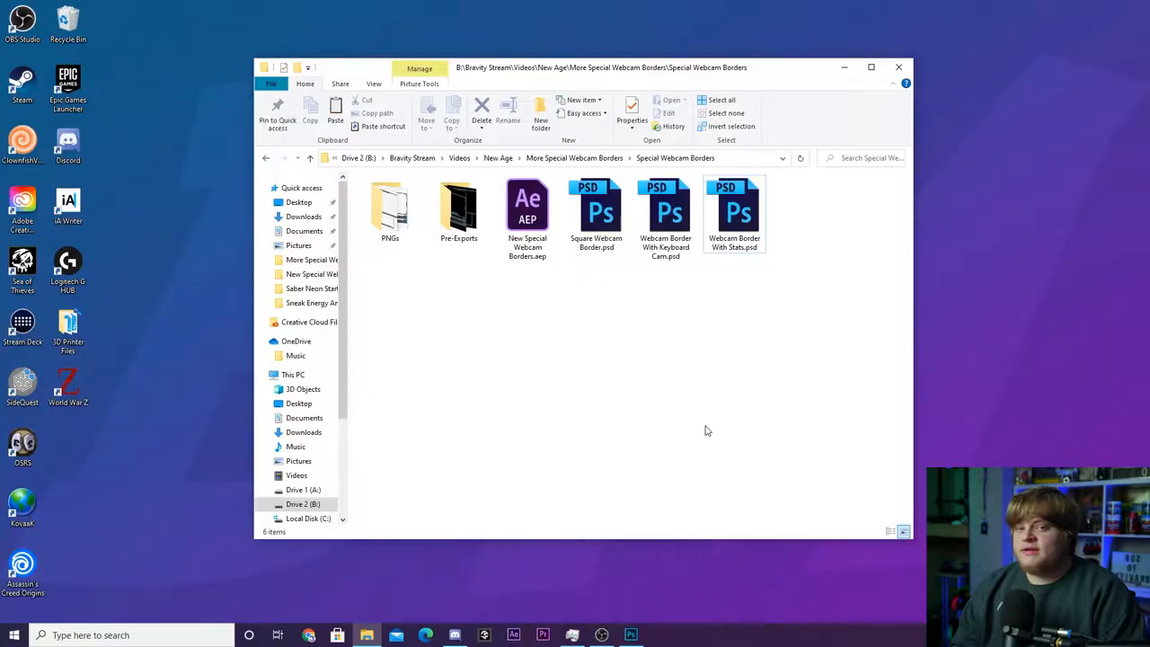
pyautogui.moveTo(692, 406)
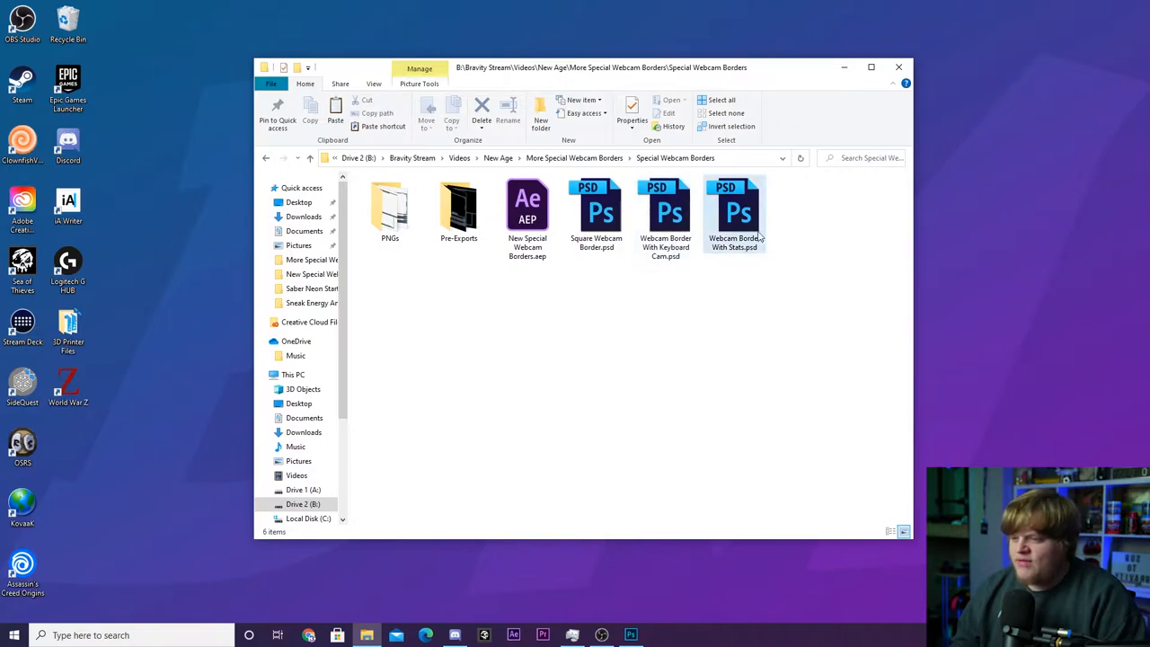
# Step: Open the PNGs folder and preview the Square Webcam Border image
pyautogui.click(654, 276)
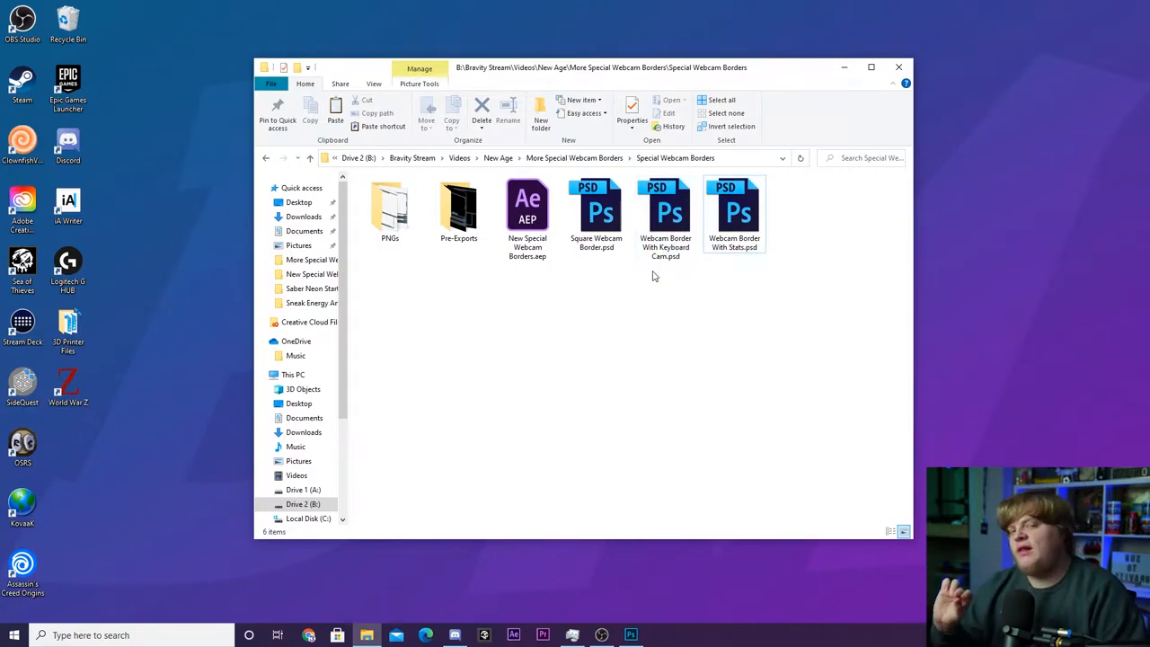
pyautogui.moveTo(527, 330)
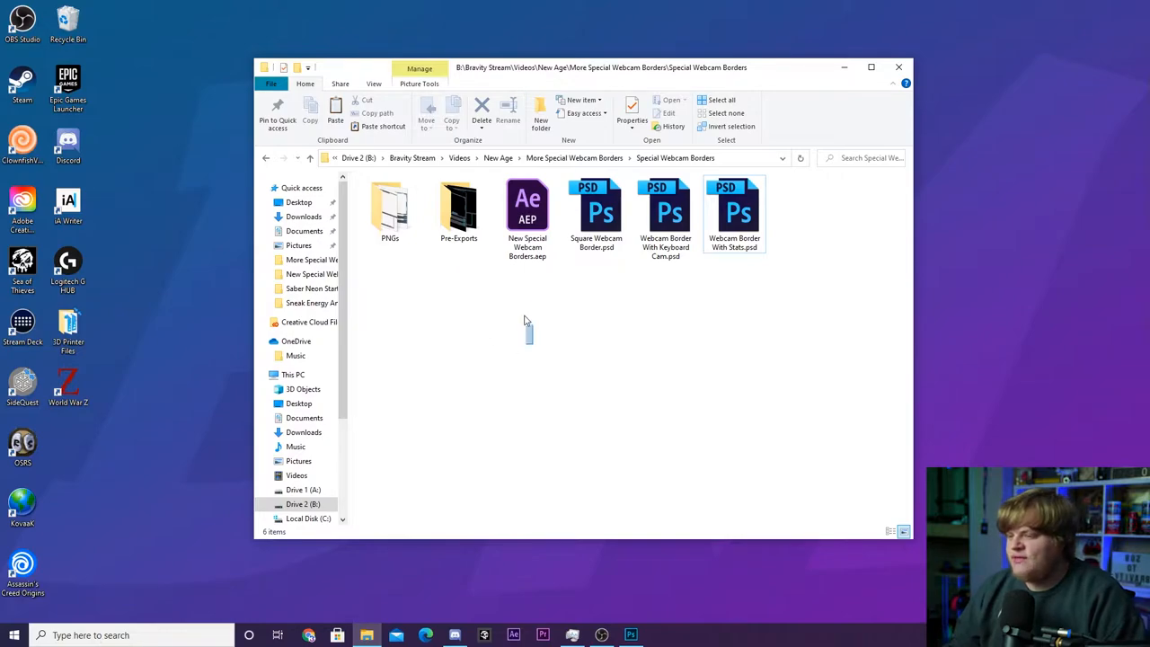
pyautogui.click(528, 211)
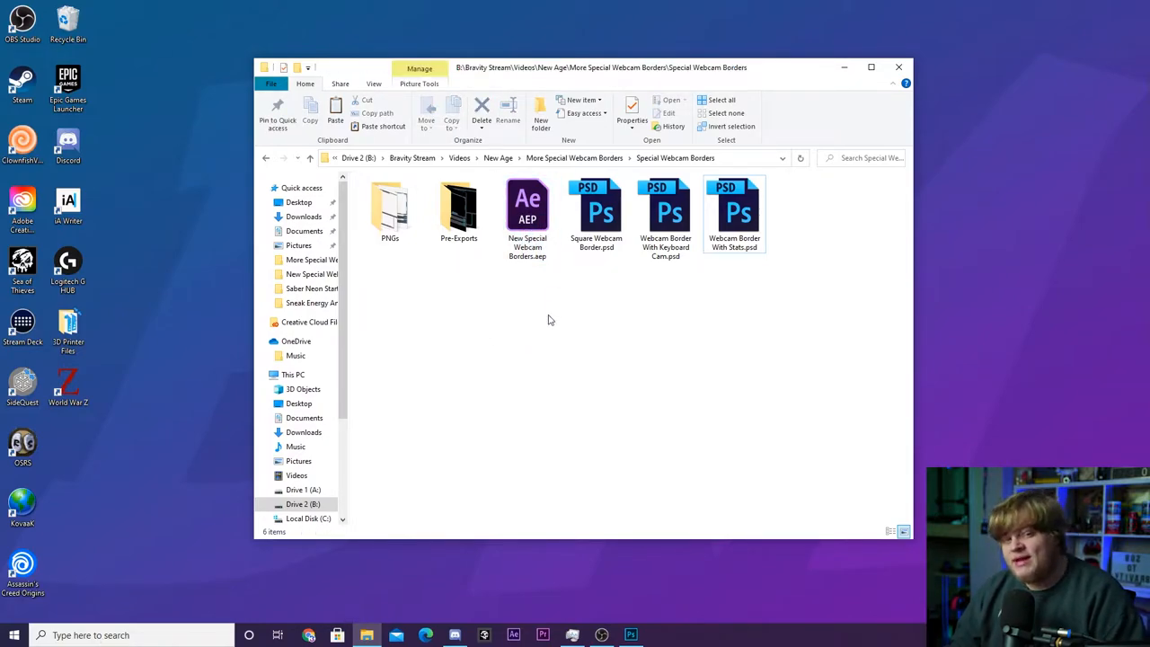
pyautogui.moveTo(616, 312)
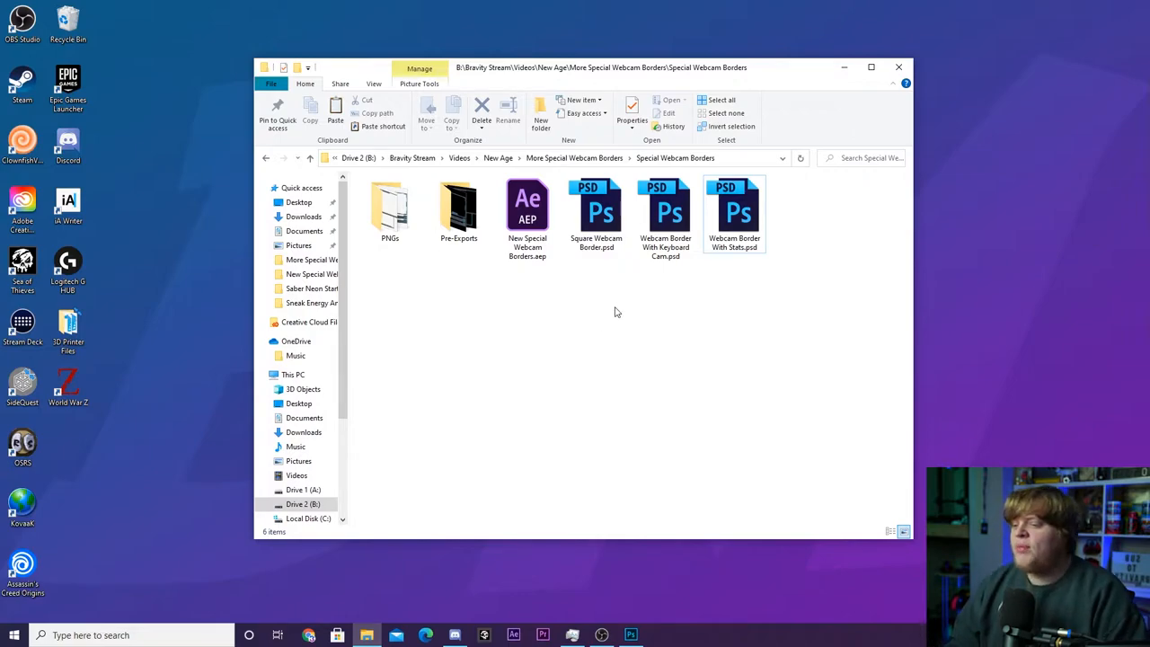
pyautogui.moveTo(759, 284)
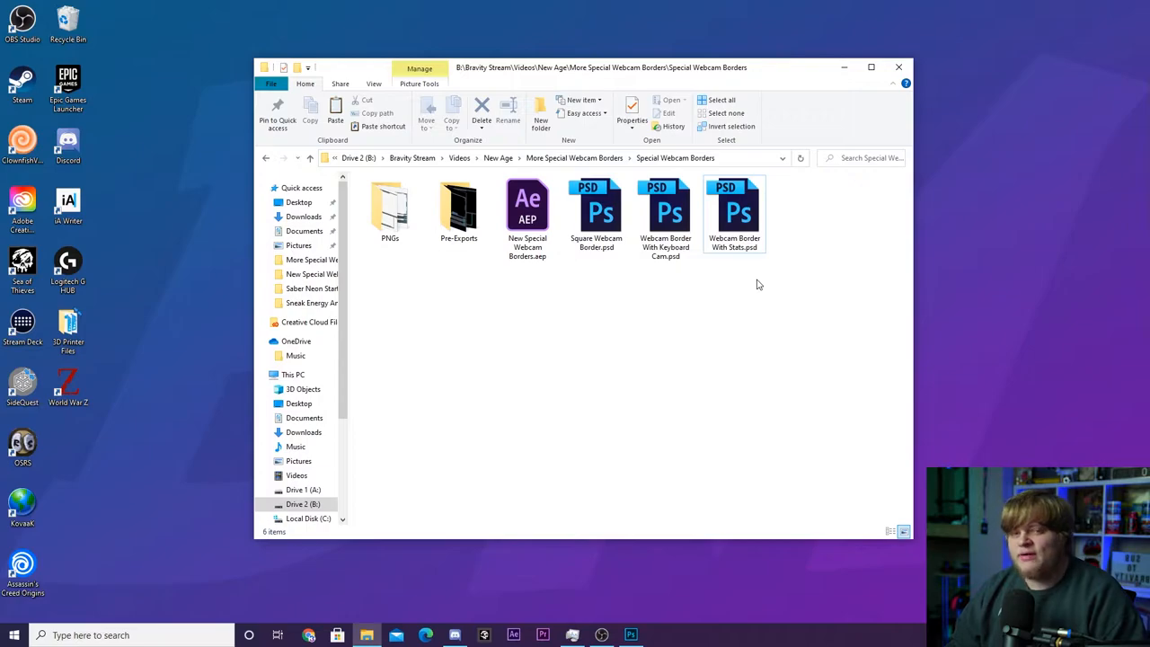
pyautogui.click(390, 207)
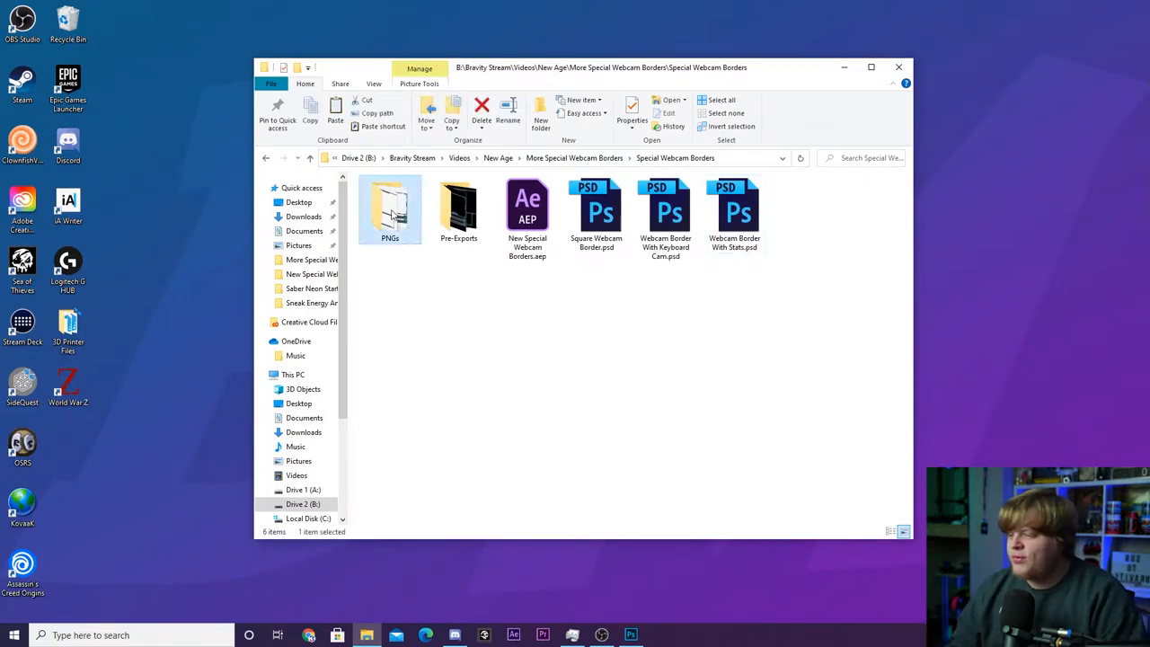
pyautogui.doubleClick(390, 208)
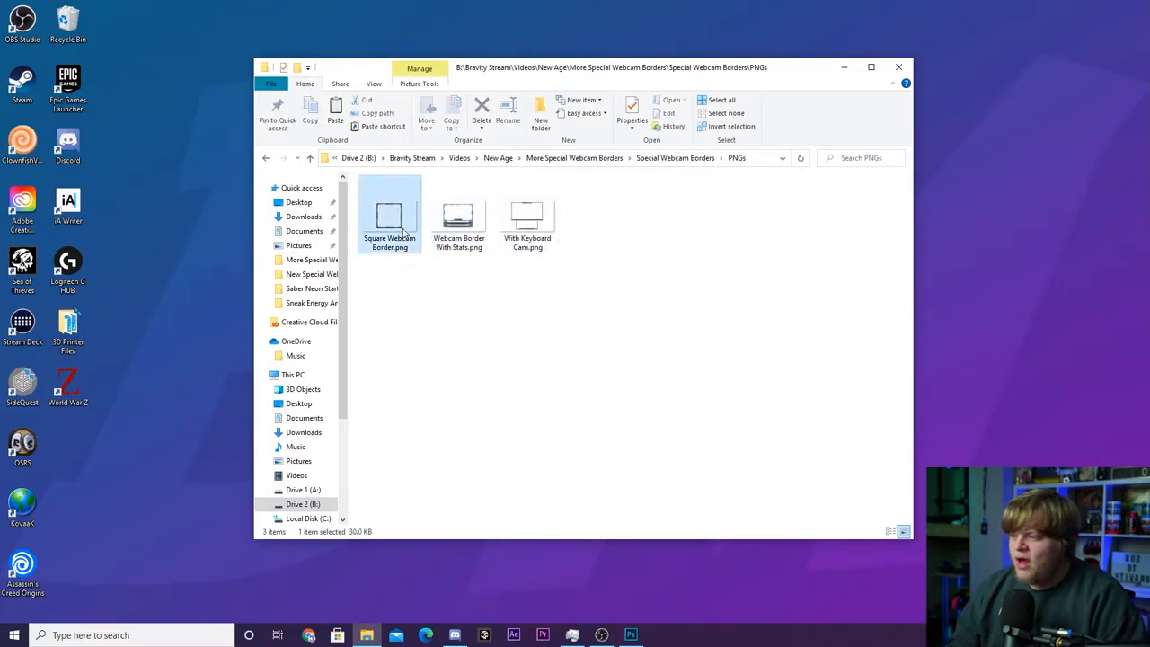
pyautogui.doubleClick(389, 216)
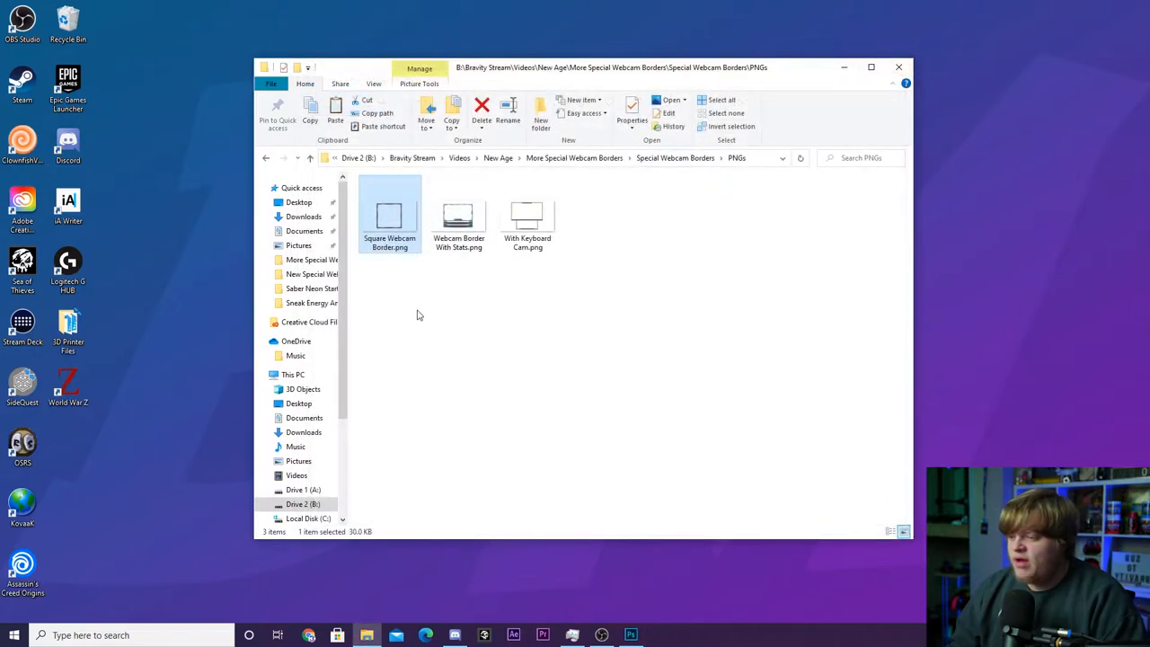
pyautogui.click(417, 314)
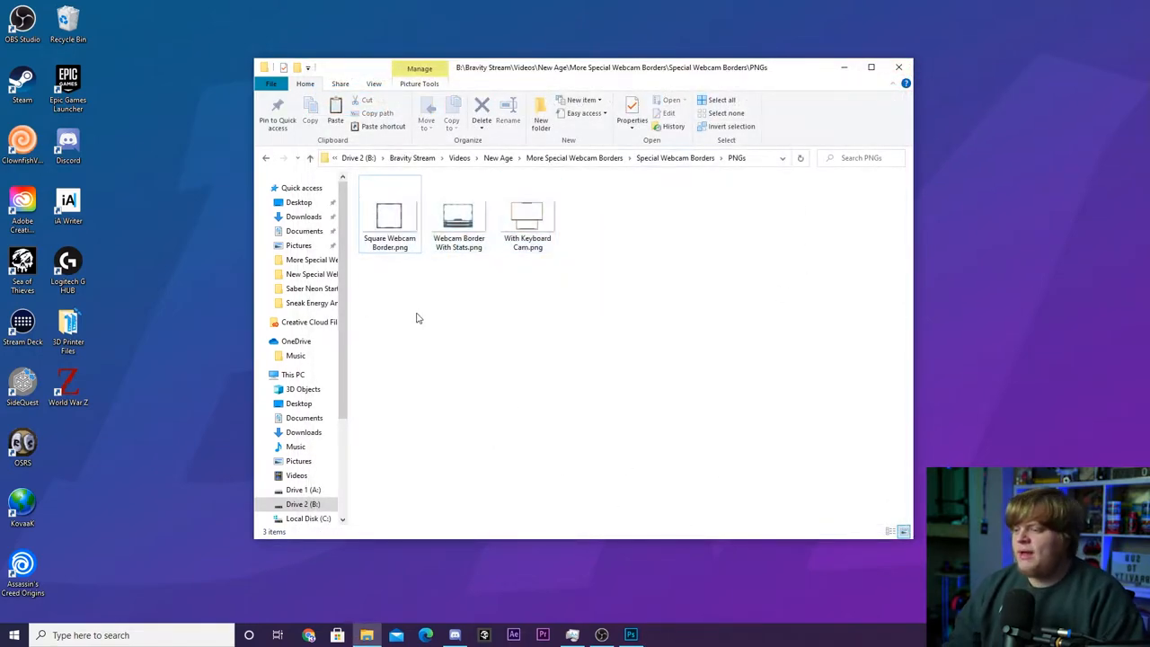
pyautogui.moveTo(410, 310)
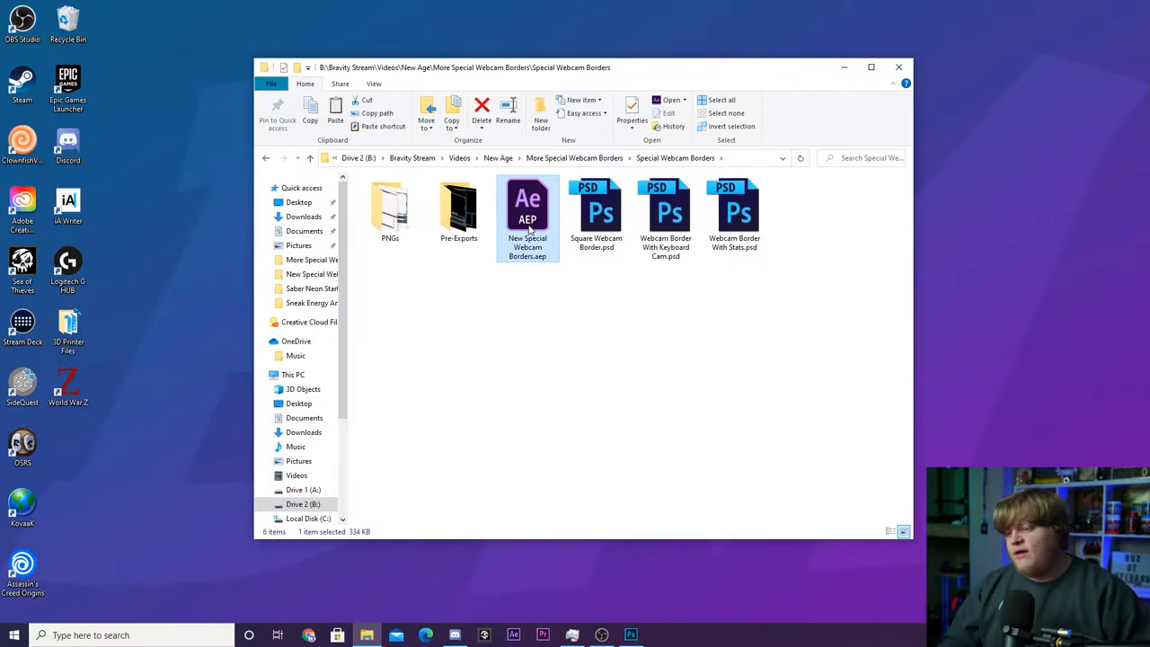
# Step: Open the Pre-Exports folder and select Square Webcam Border_1.webm
pyautogui.click(557, 287)
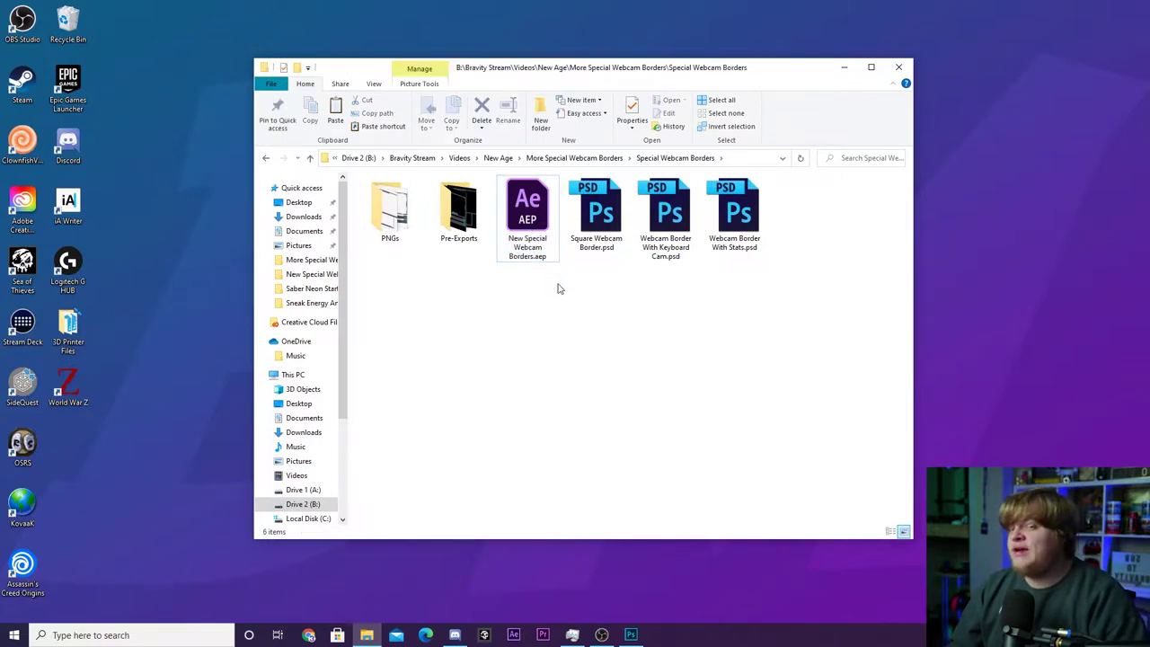
pyautogui.click(458, 207)
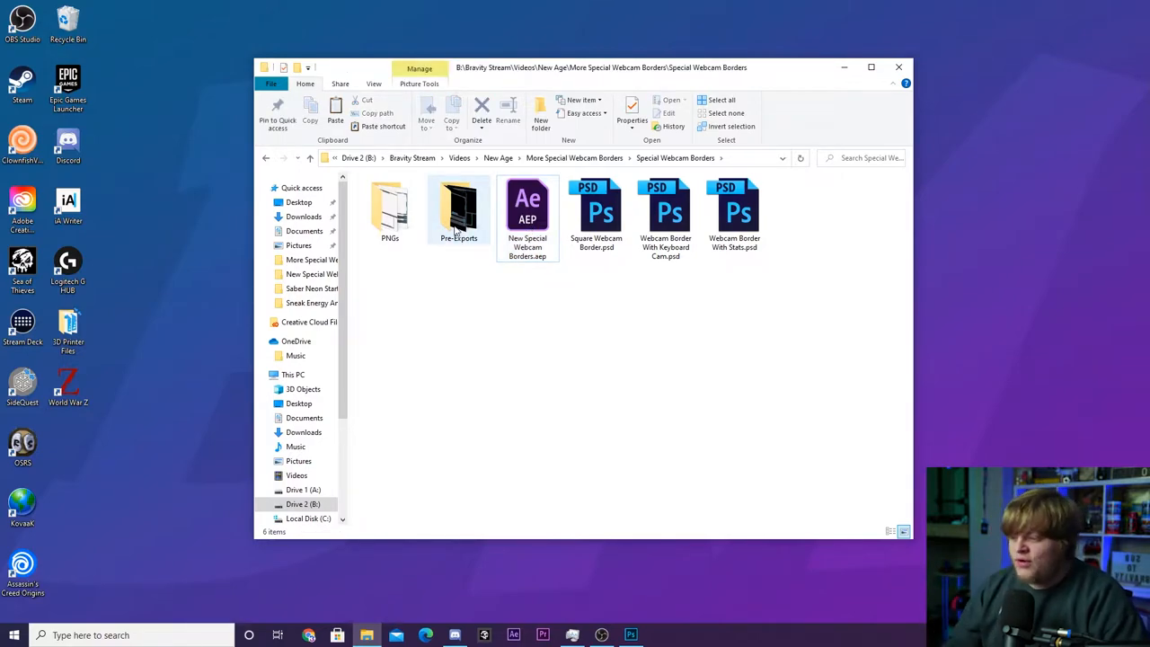
pyautogui.doubleClick(458, 207)
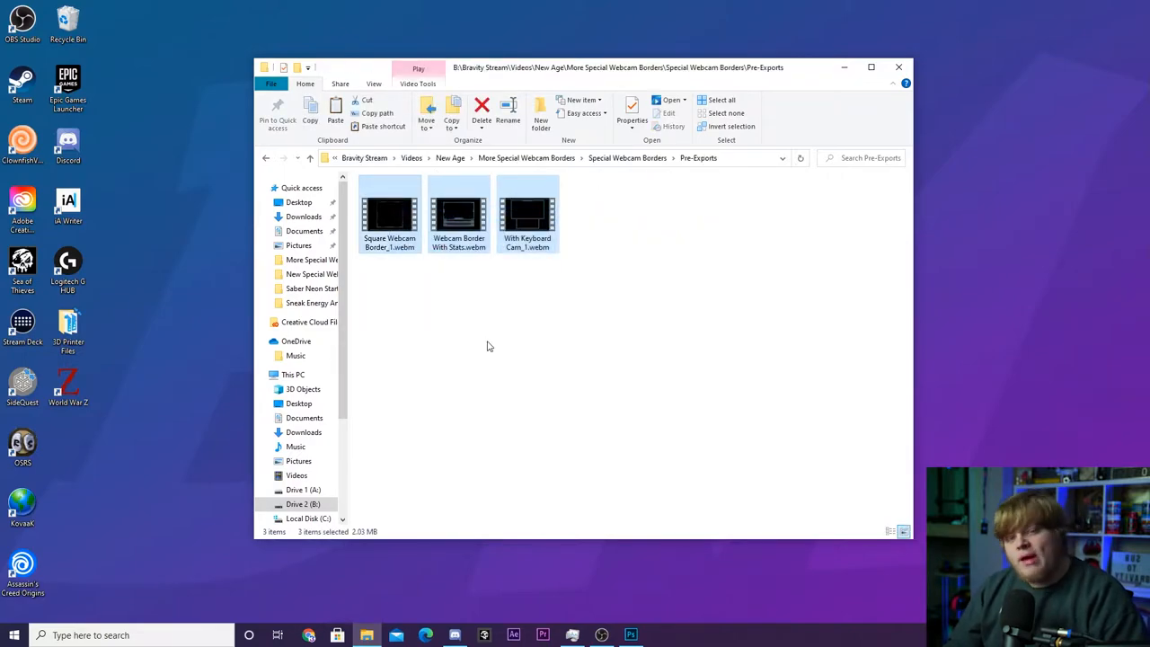
pyautogui.moveTo(531, 327)
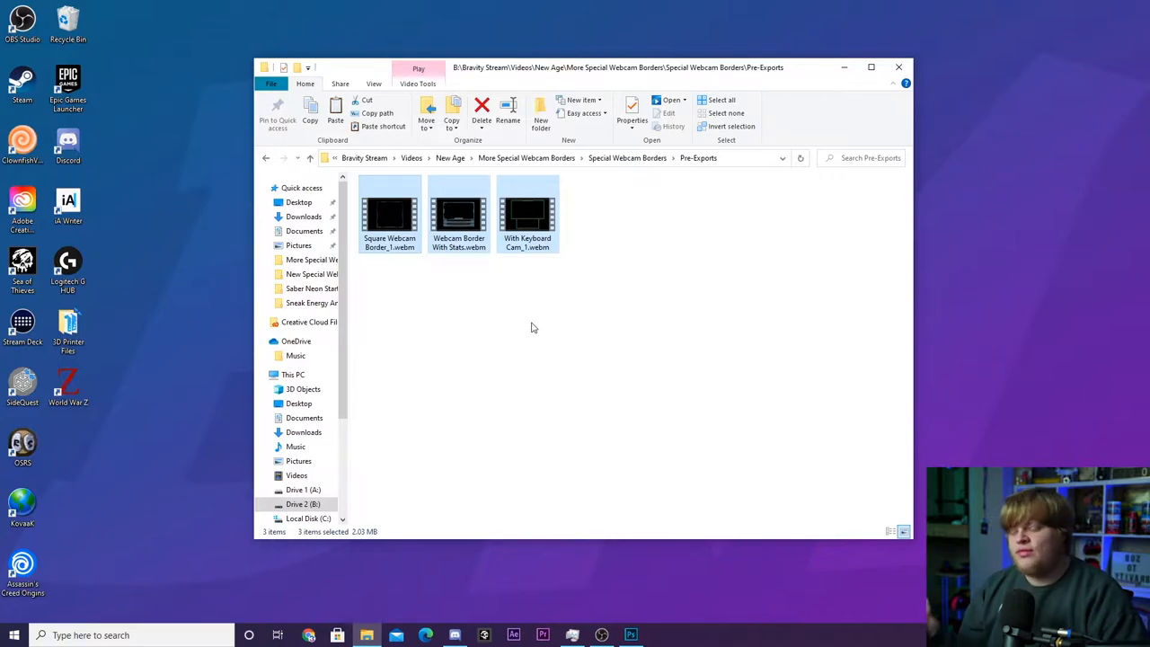
pyautogui.moveTo(520, 317)
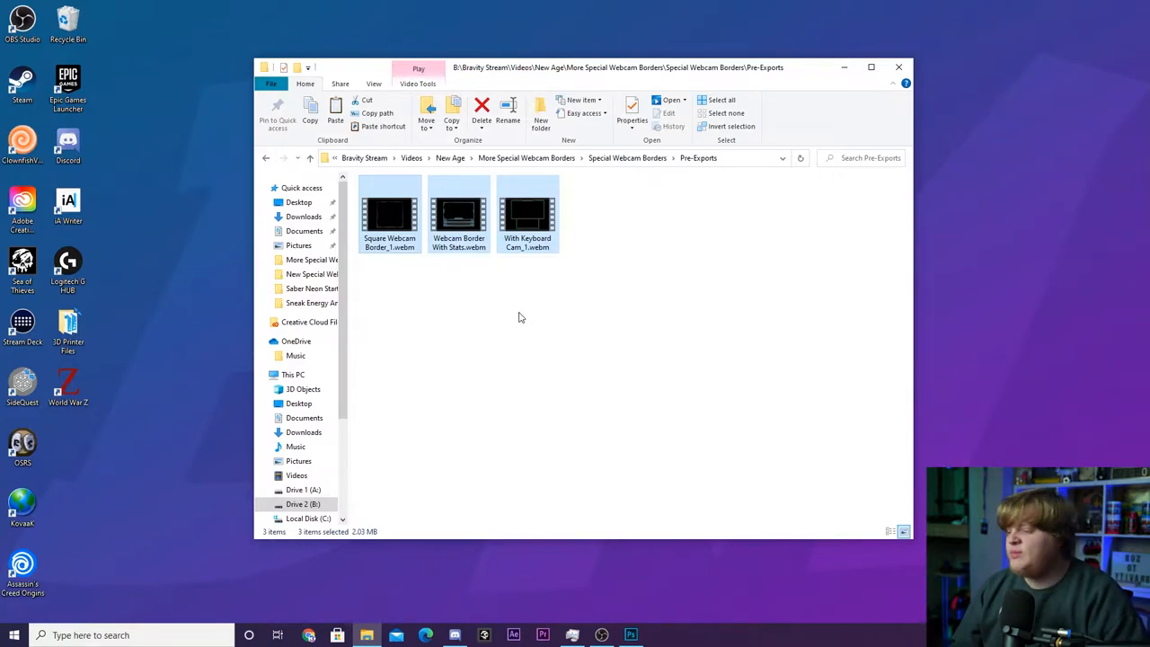
pyautogui.click(459, 215)
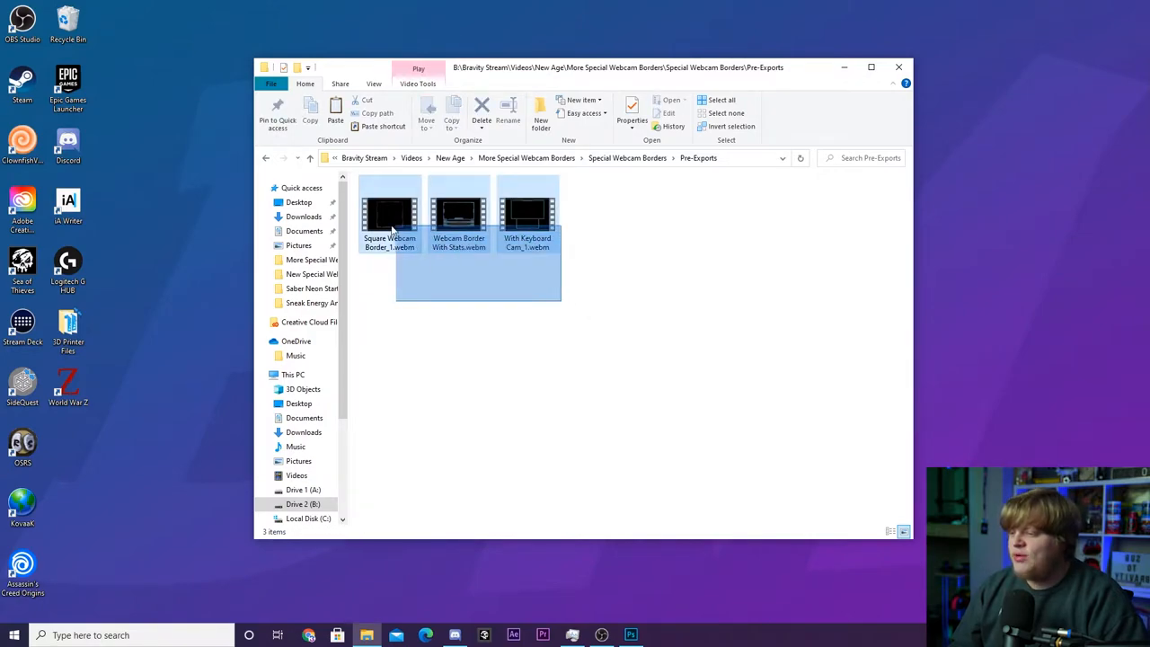
pyautogui.click(630, 634)
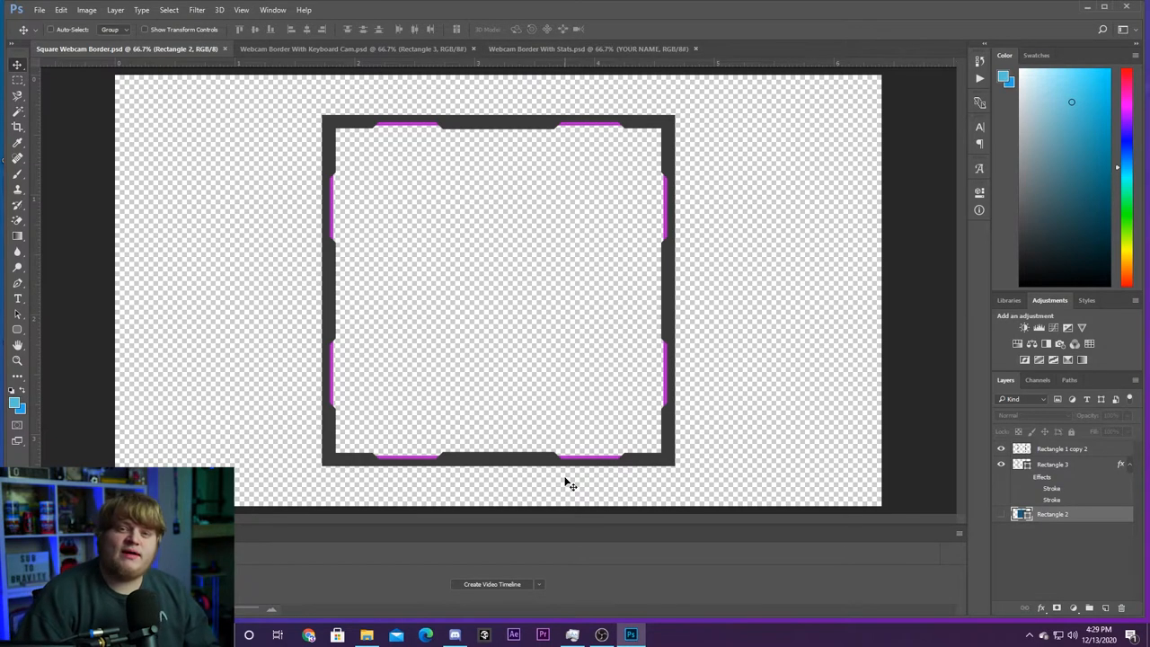
pyautogui.moveTo(663, 336)
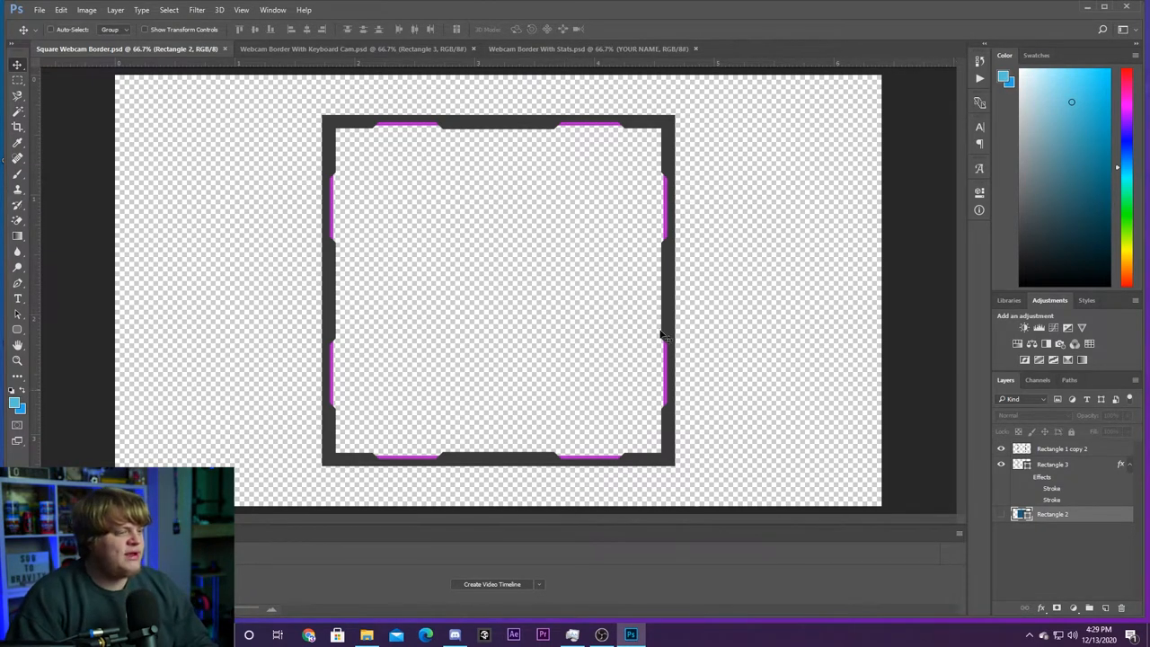
pyautogui.moveTo(475, 180)
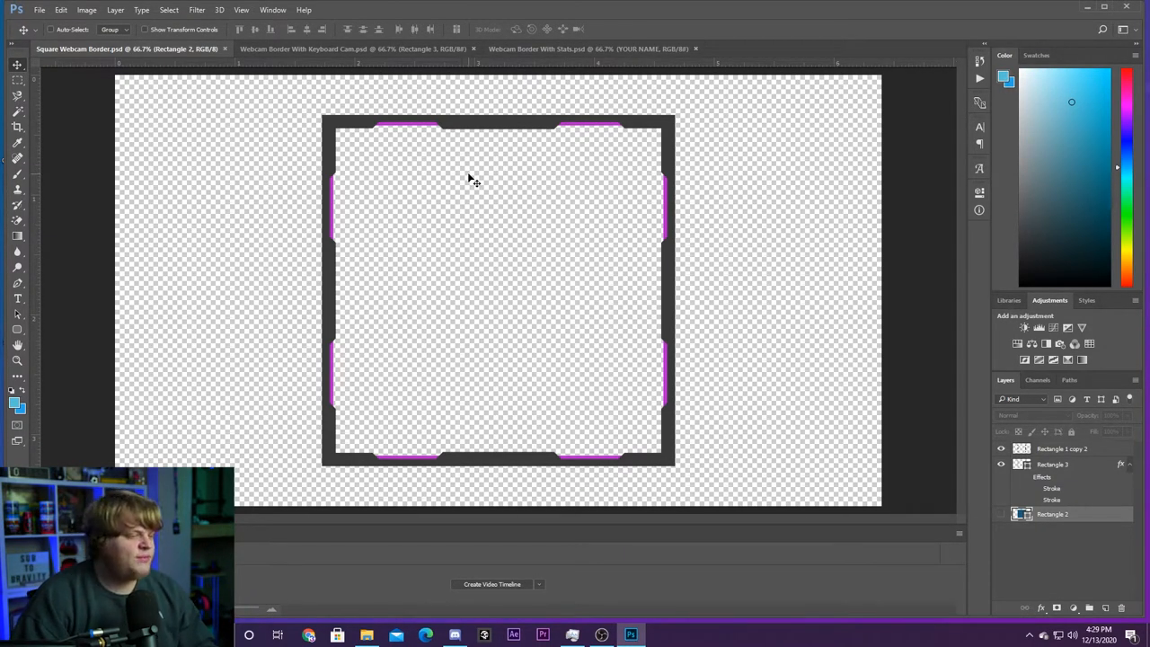
pyautogui.moveTo(467, 137)
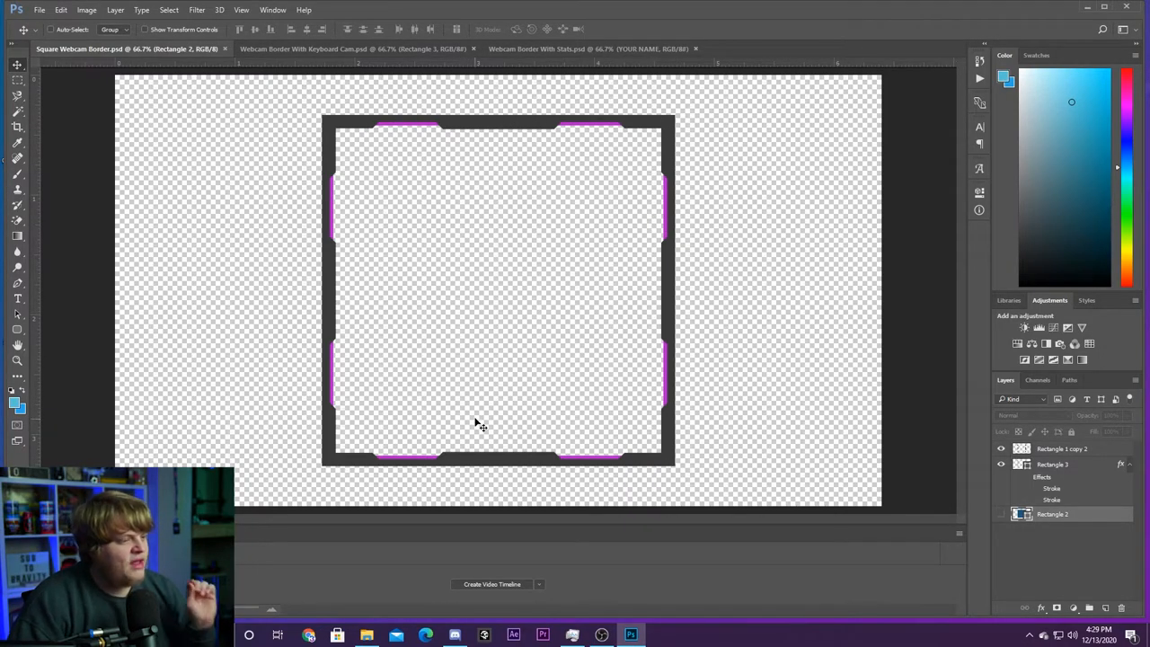
# Step: Switch from the Keyboard Cam document to the Webcam Border With Stats tab
pyautogui.click(350, 48)
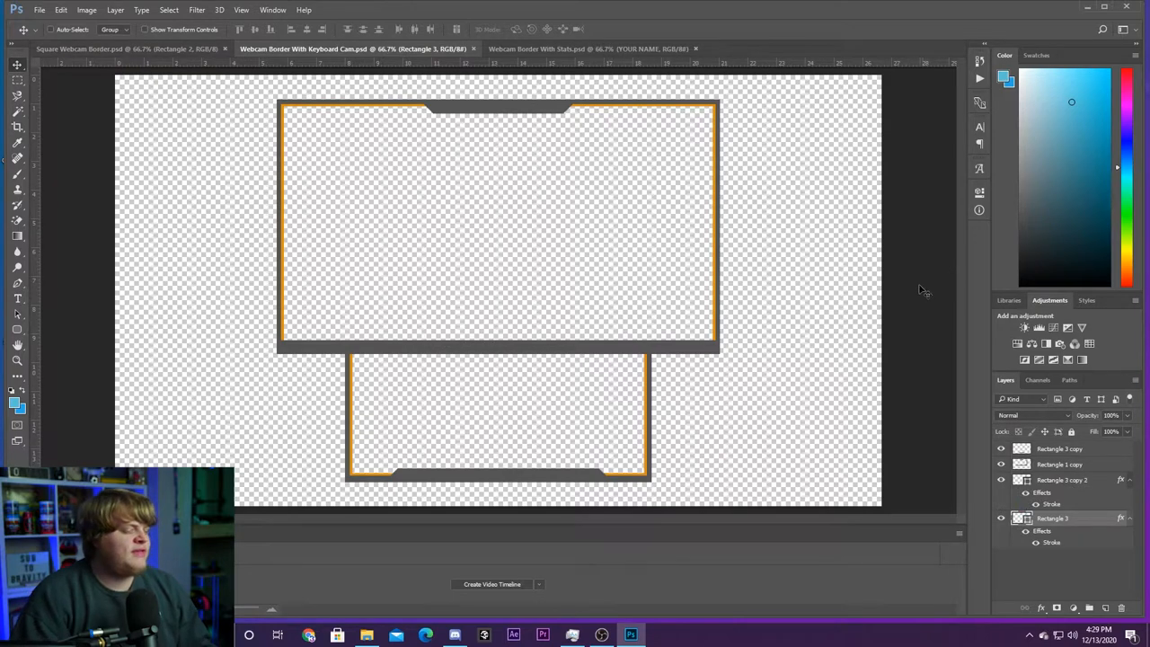
pyautogui.moveTo(898, 316)
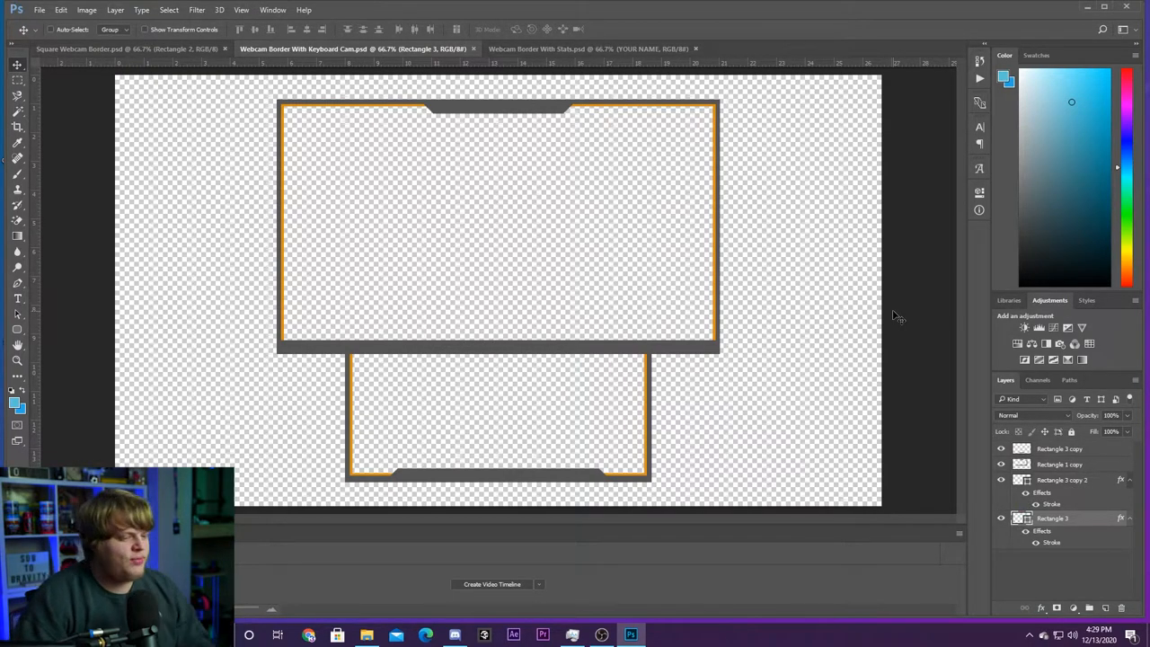
pyautogui.moveTo(743, 107)
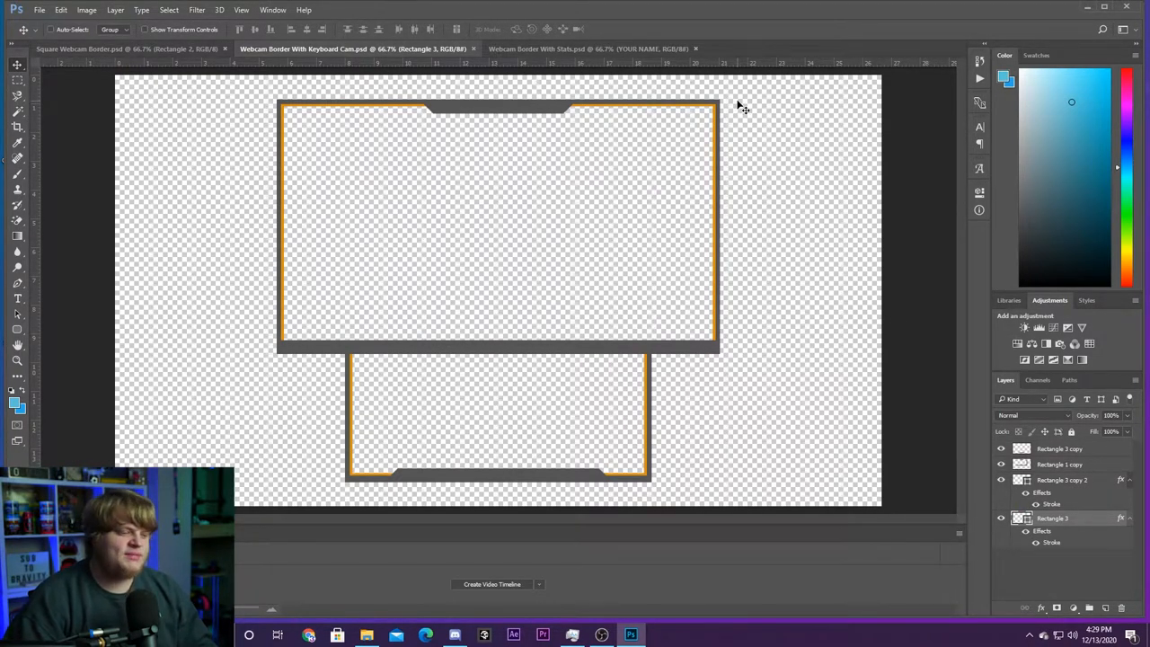
pyautogui.moveTo(569, 115)
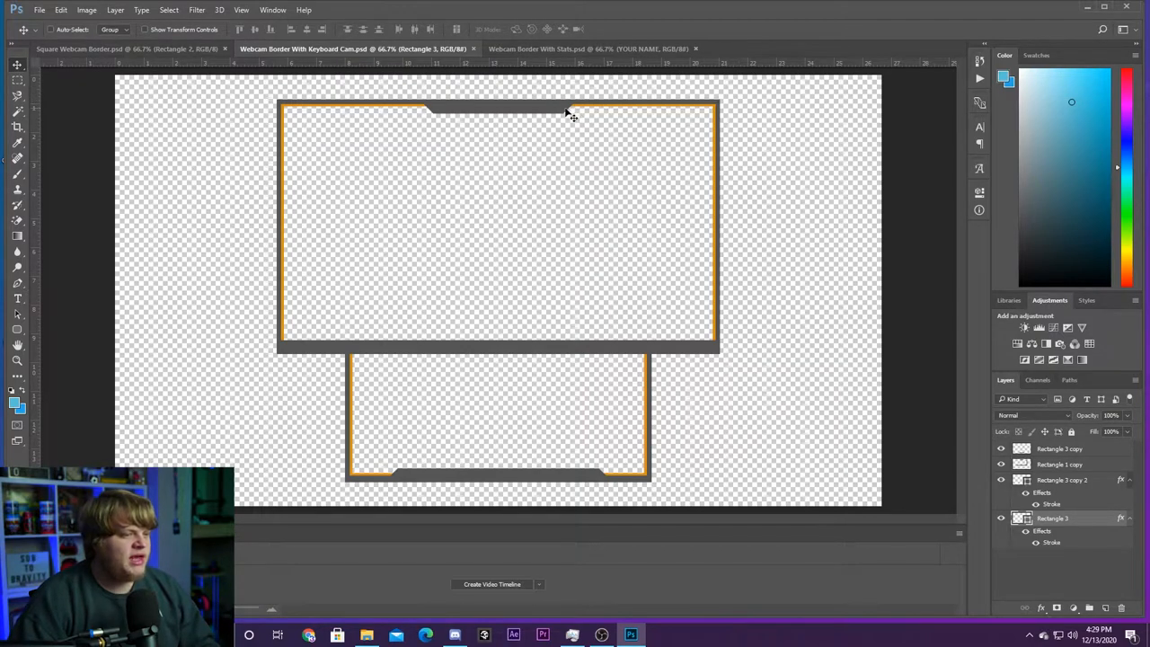
pyautogui.moveTo(361, 357)
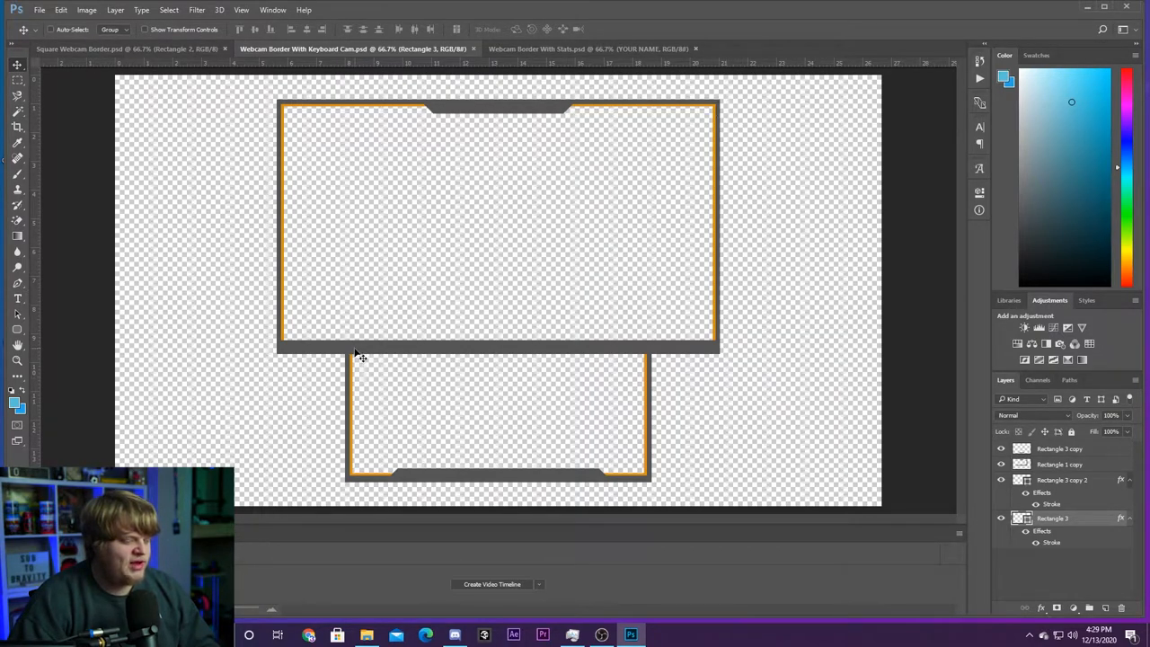
pyautogui.moveTo(348, 391)
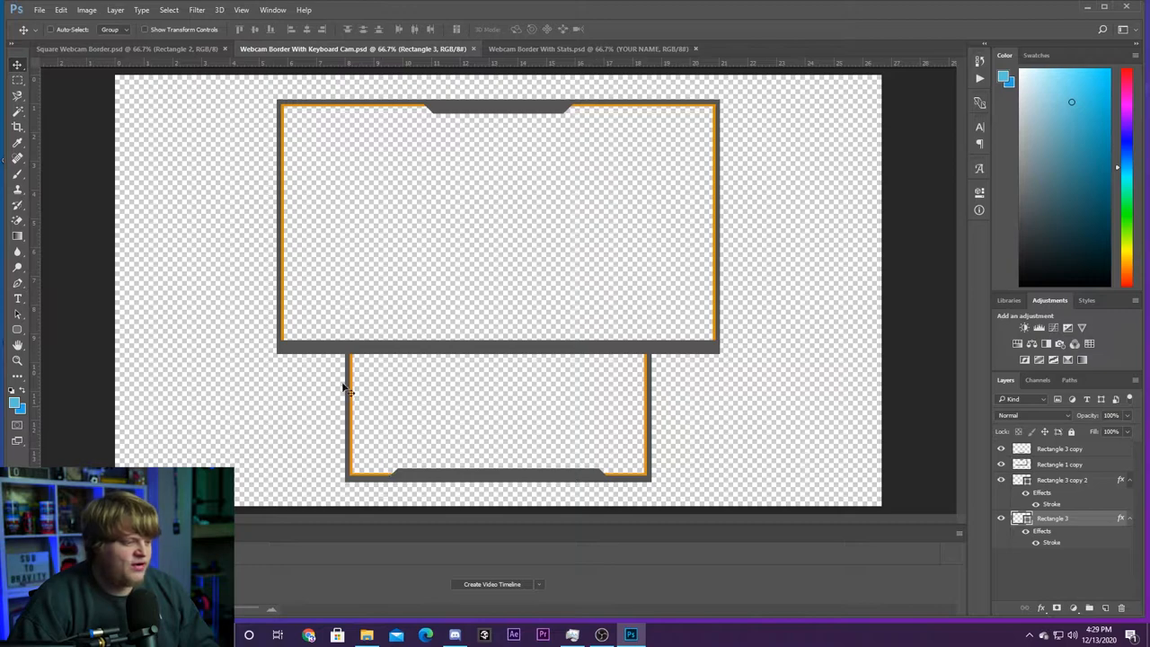
pyautogui.click(589, 49)
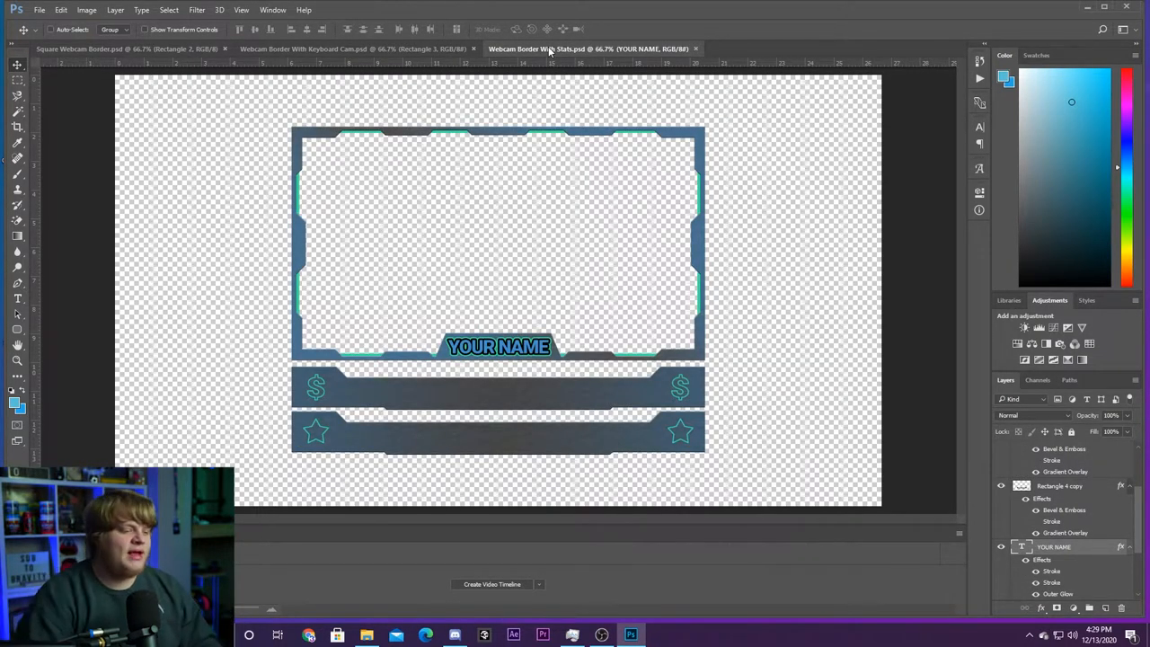
pyautogui.click(17, 298)
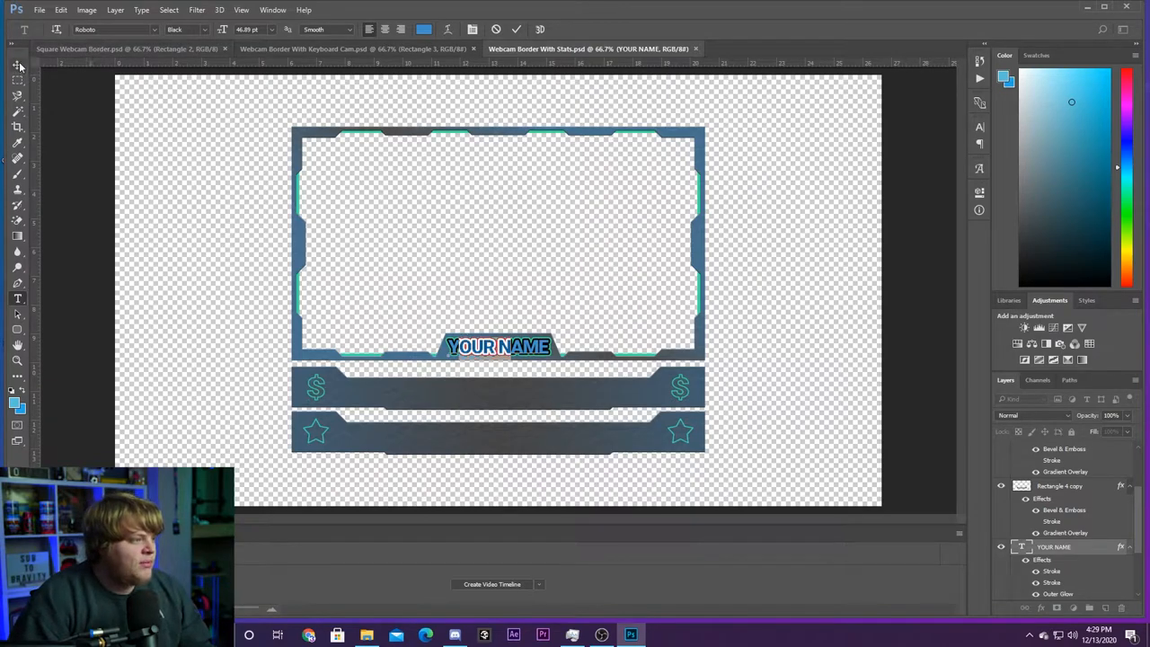
pyautogui.click(16, 64)
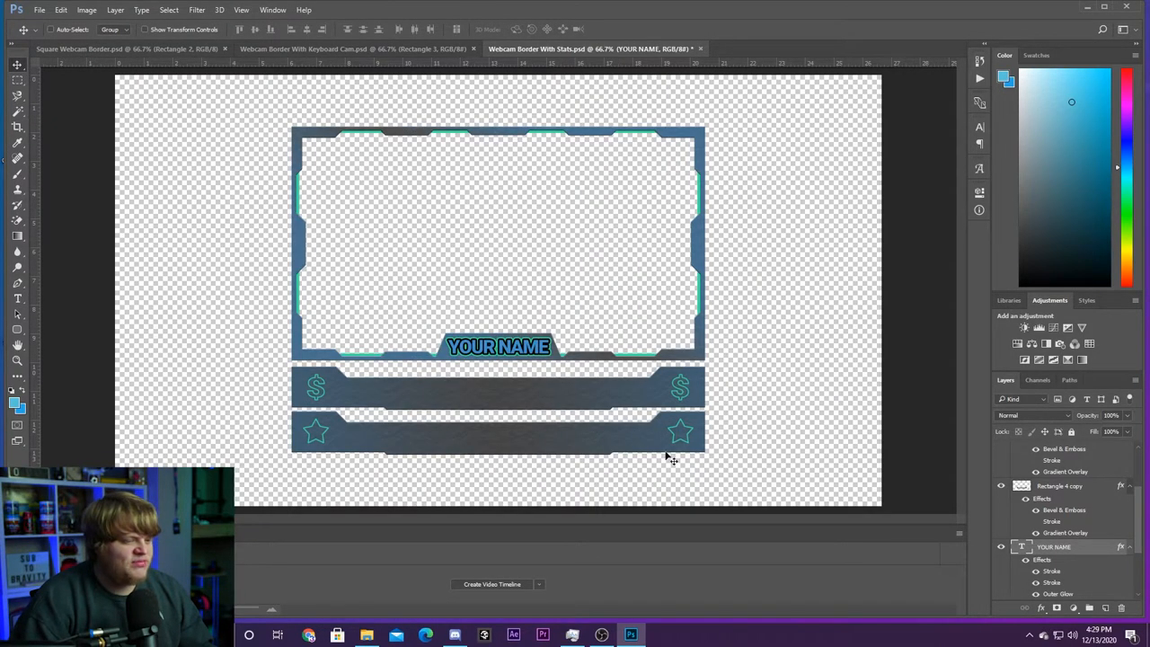
pyautogui.moveTo(357, 452)
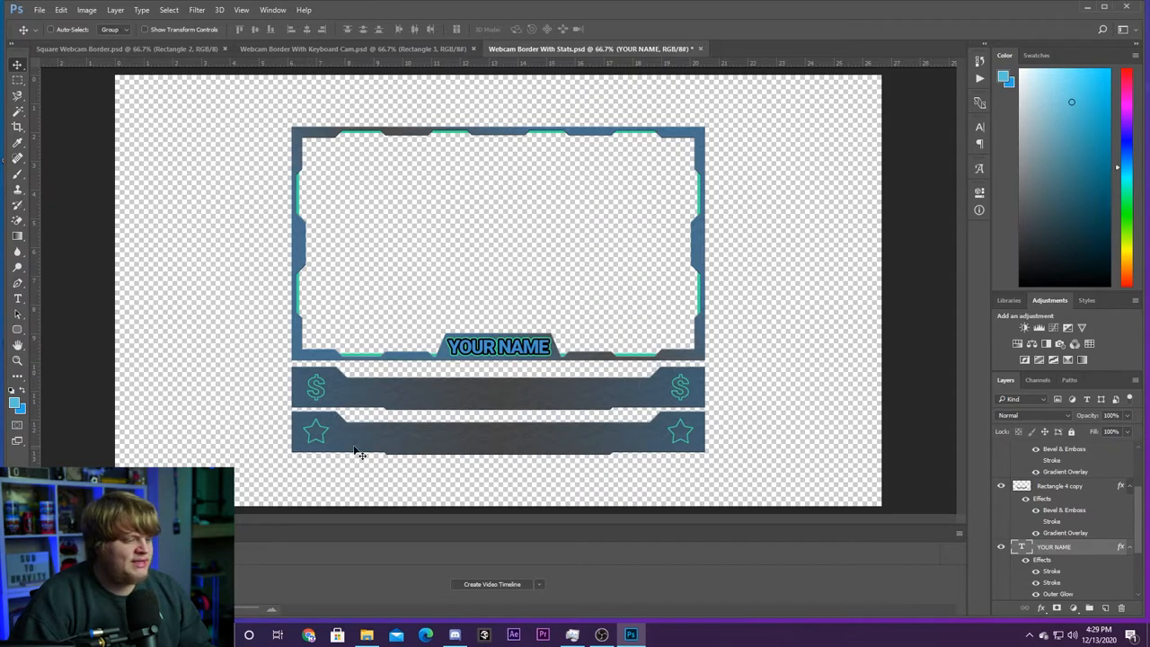
pyautogui.moveTo(465, 404)
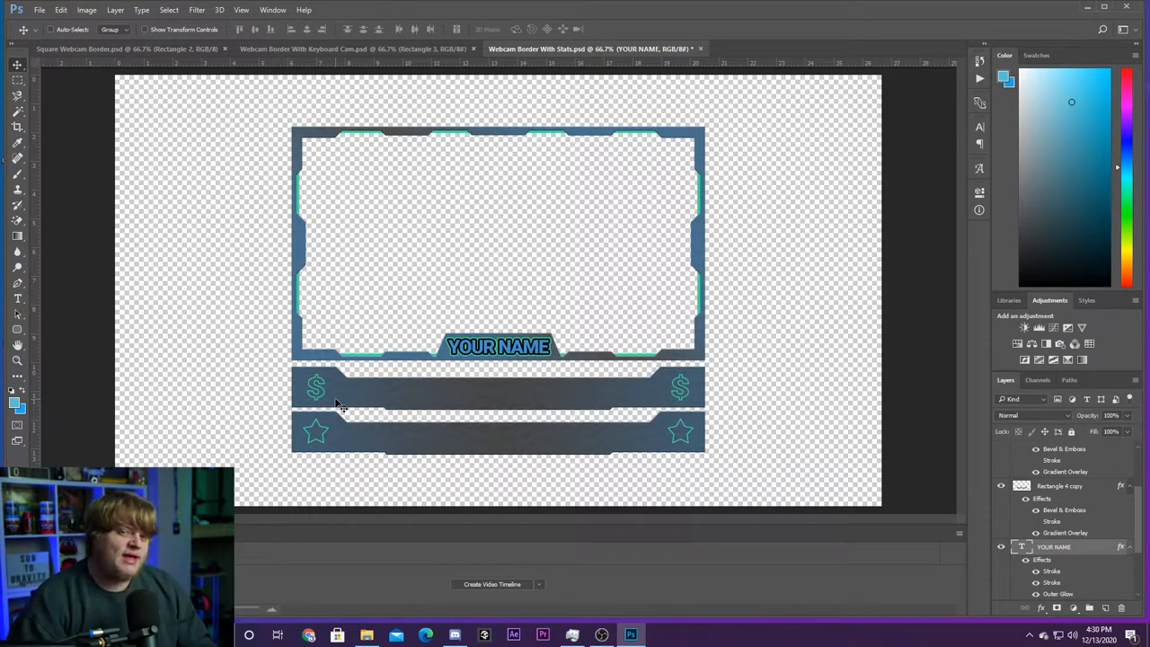
pyautogui.click(513, 635)
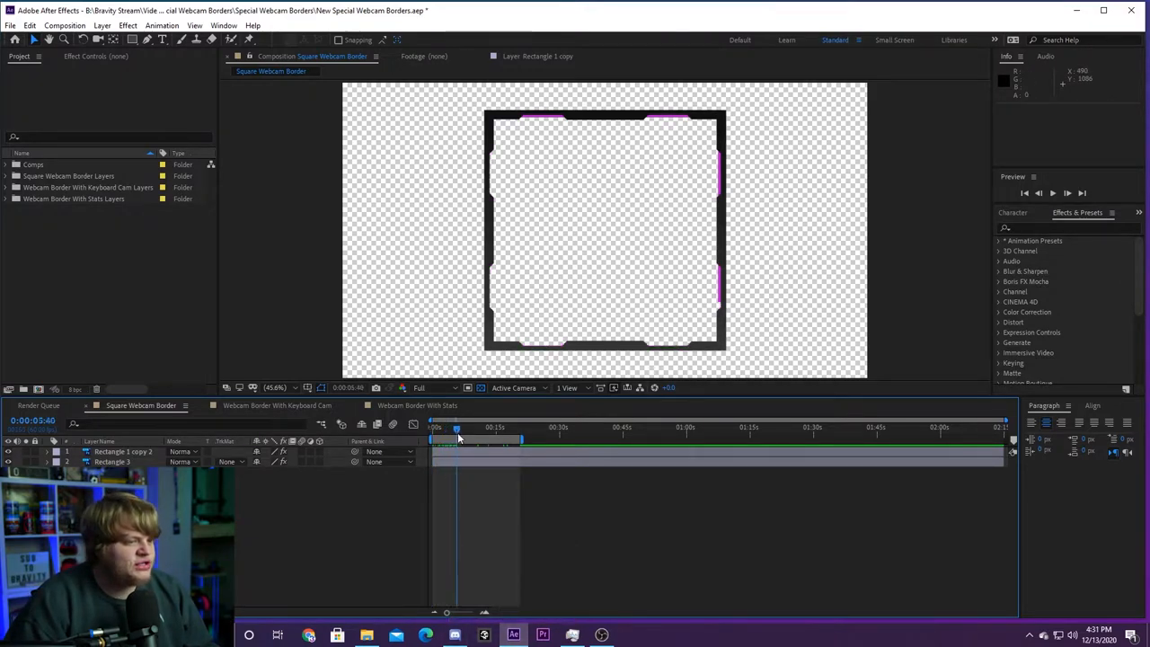
# Step: Scrub the Square Webcam Border timeline back and forth to preview the animation
pyautogui.moveTo(456, 426); pyautogui.dragTo(499, 427)
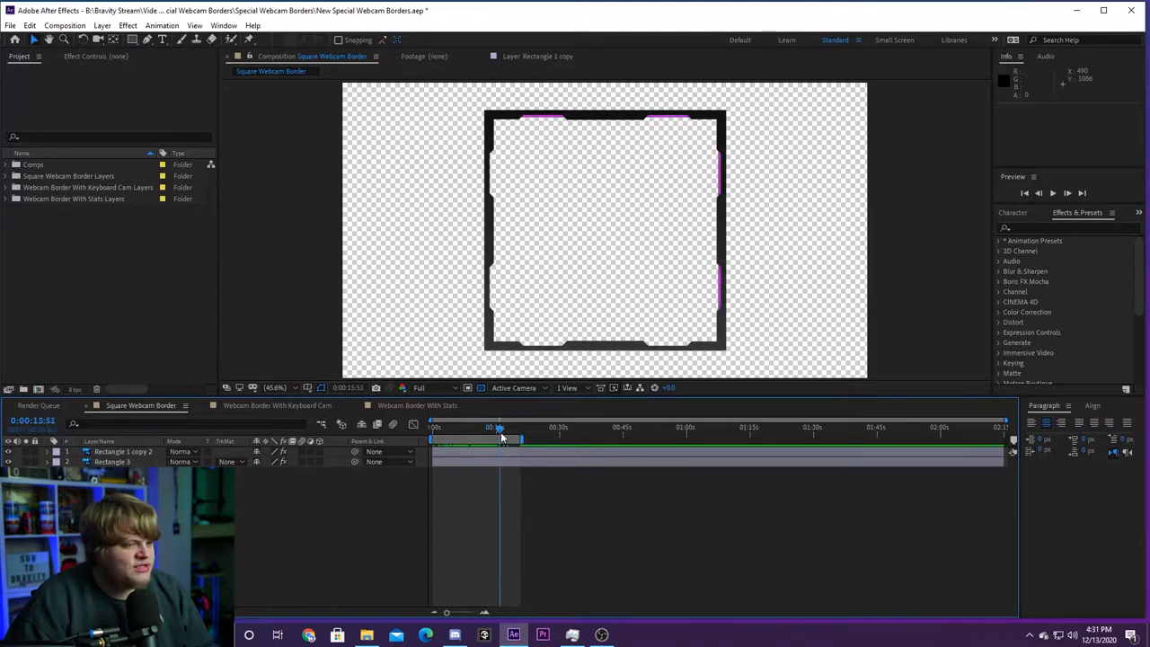
pyautogui.moveTo(499, 427); pyautogui.dragTo(434, 427)
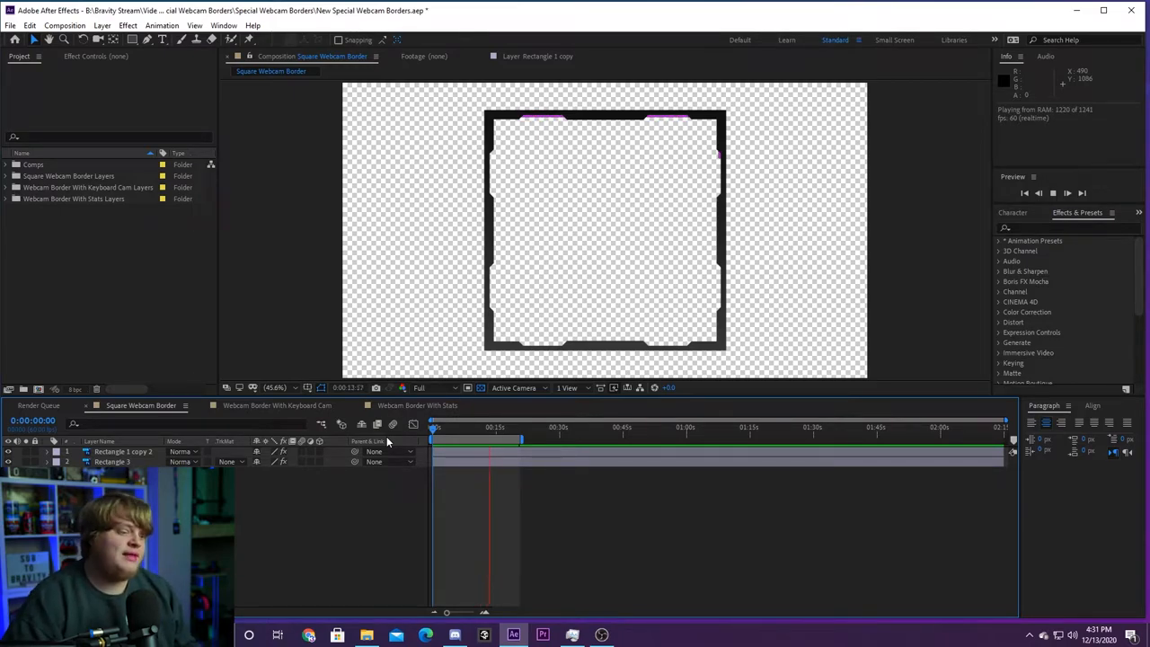
# Step: Play the Webcam Border With Keyboard Cam composition, then move to the With Stats composition
pyautogui.click(277, 405)
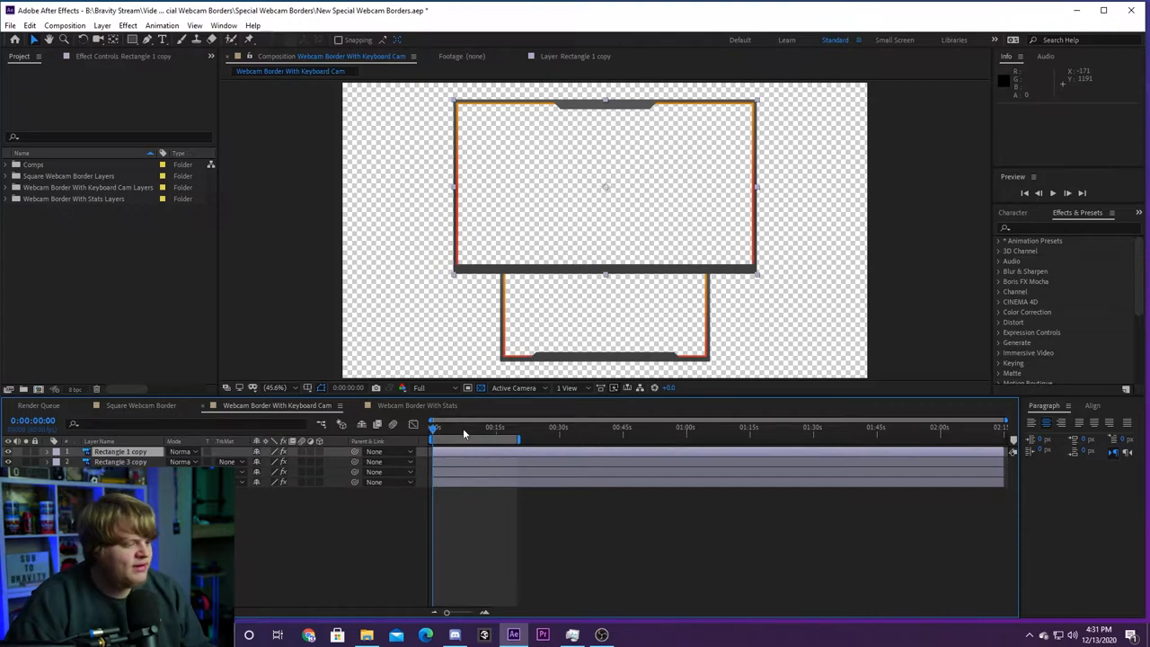
pyautogui.click(1053, 192)
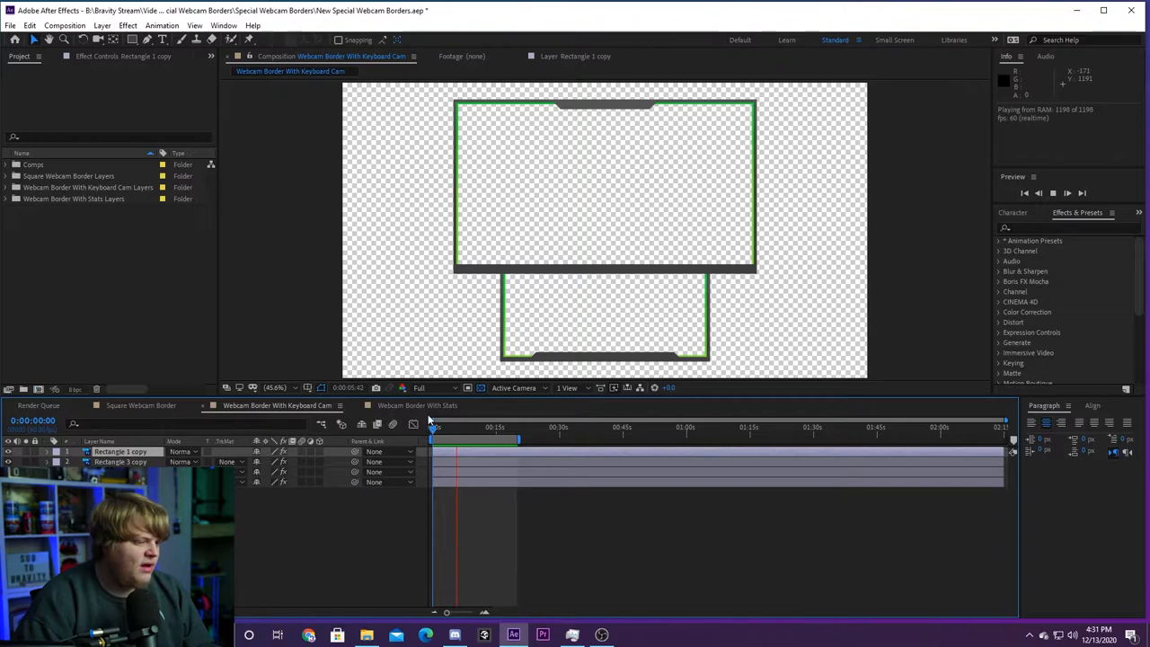
pyautogui.click(416, 406)
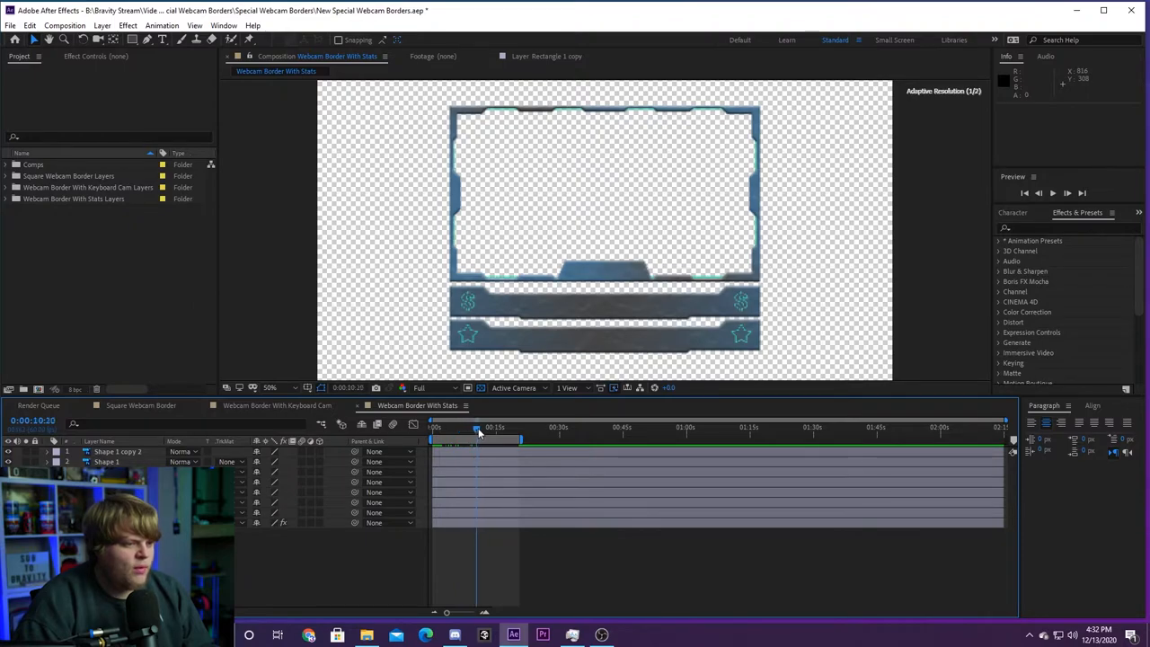
# Step: Scrub the Webcam Border With Stats playhead through its animation
pyautogui.moveTo(476, 427); pyautogui.dragTo(511, 427)
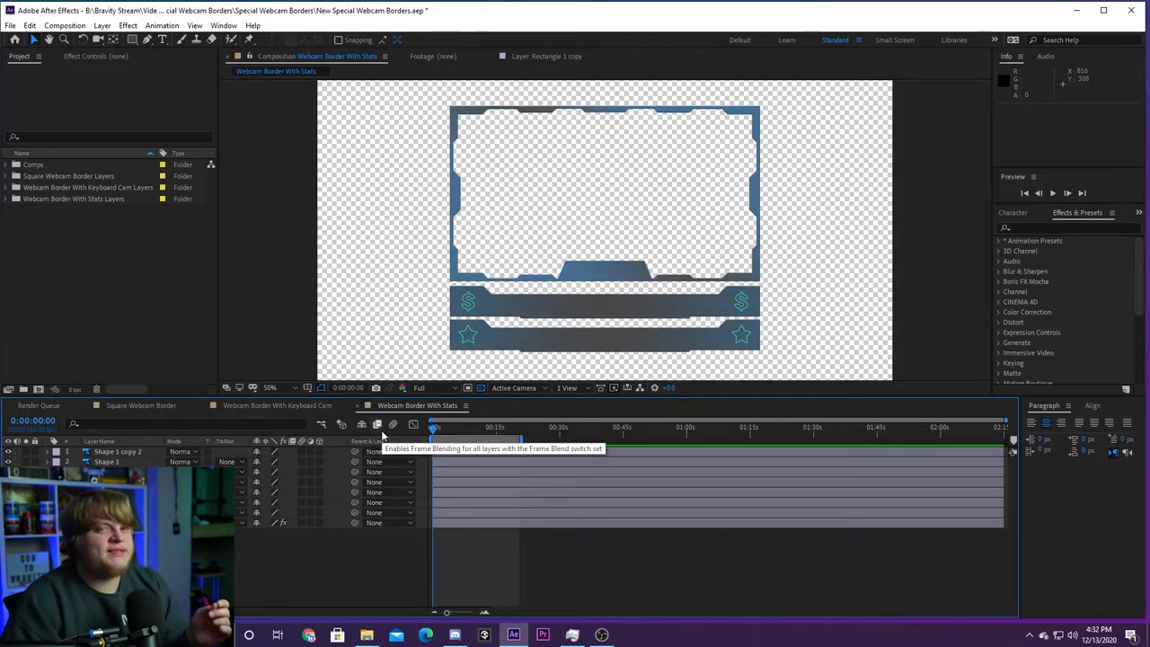
pyautogui.moveTo(328, 376)
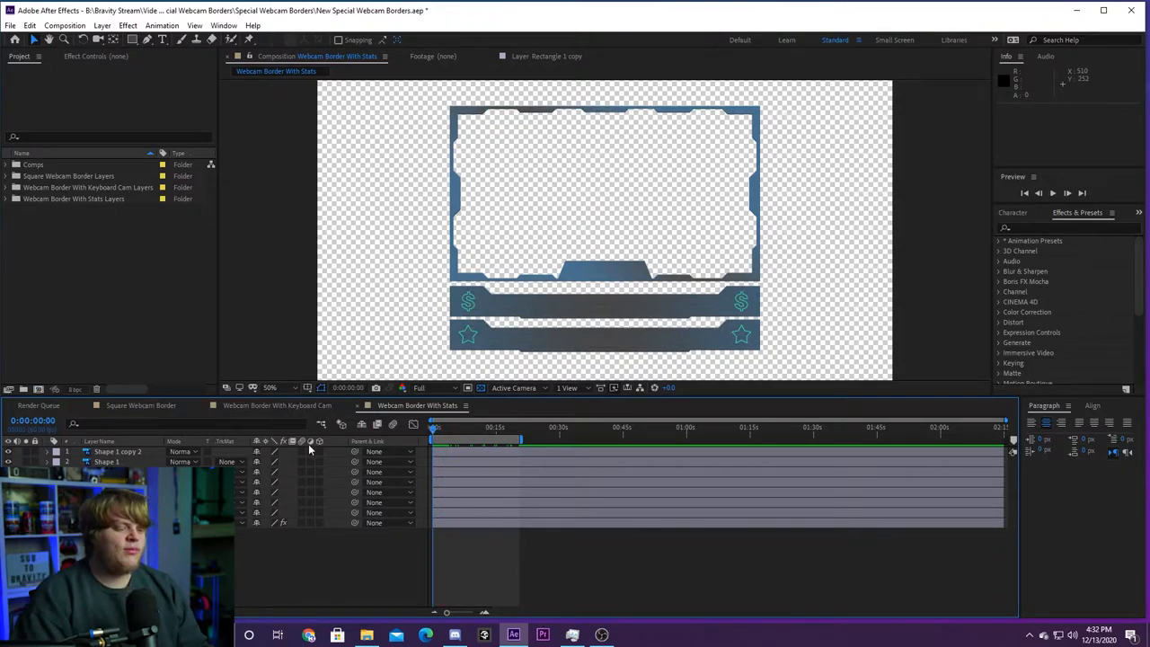
pyautogui.moveTo(310, 461)
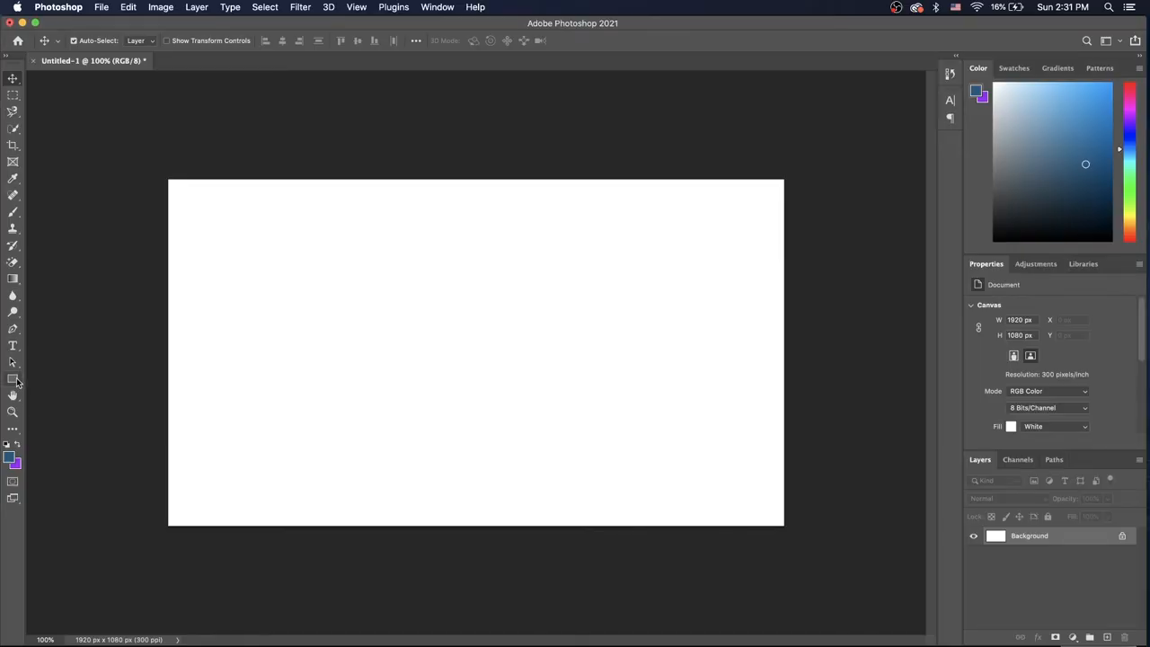
# Step: Drag out a large square Rectangle 1 shape on the 1920×1080 canvas
pyautogui.moveTo(389, 243); pyautogui.dragTo(405, 274)
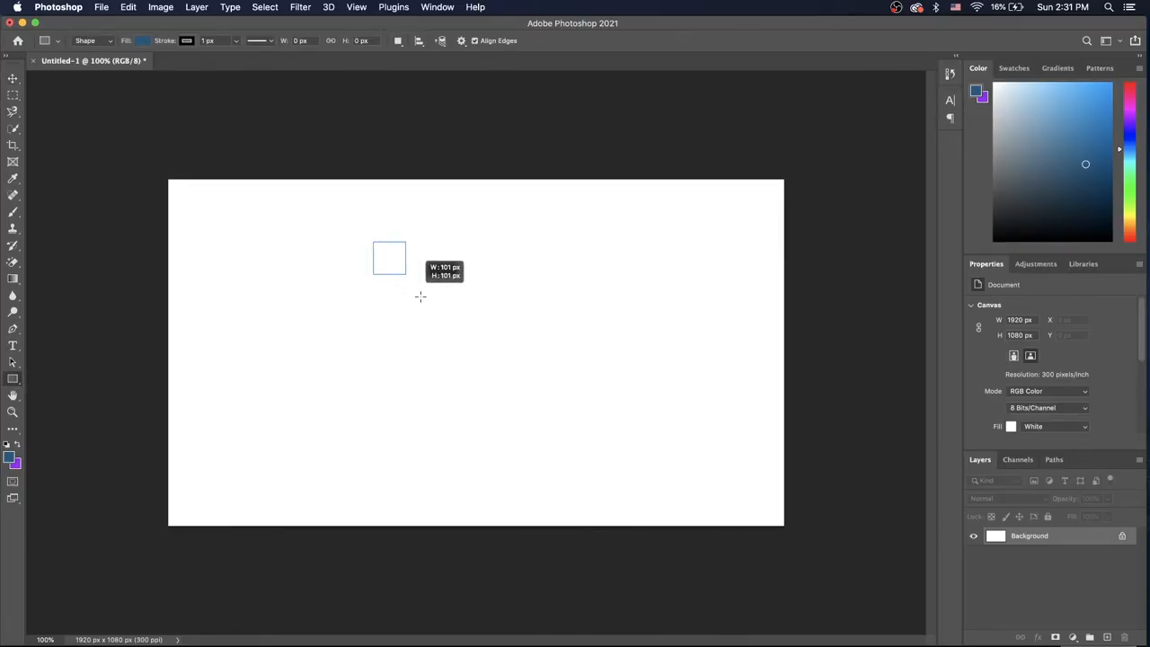
pyautogui.moveTo(373, 243); pyautogui.dragTo(638, 505)
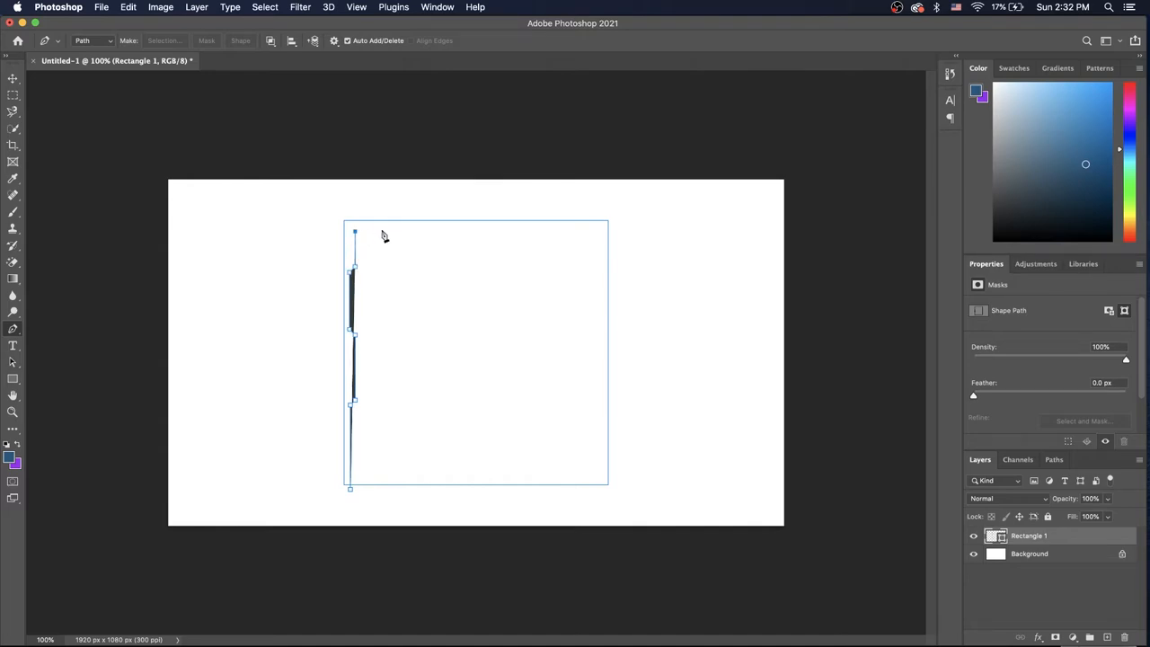
# Step: Pull an anchor point to notch the square's left edge and mirror the duplicated piece
pyautogui.moveTo(355, 232); pyautogui.dragTo(388, 232)
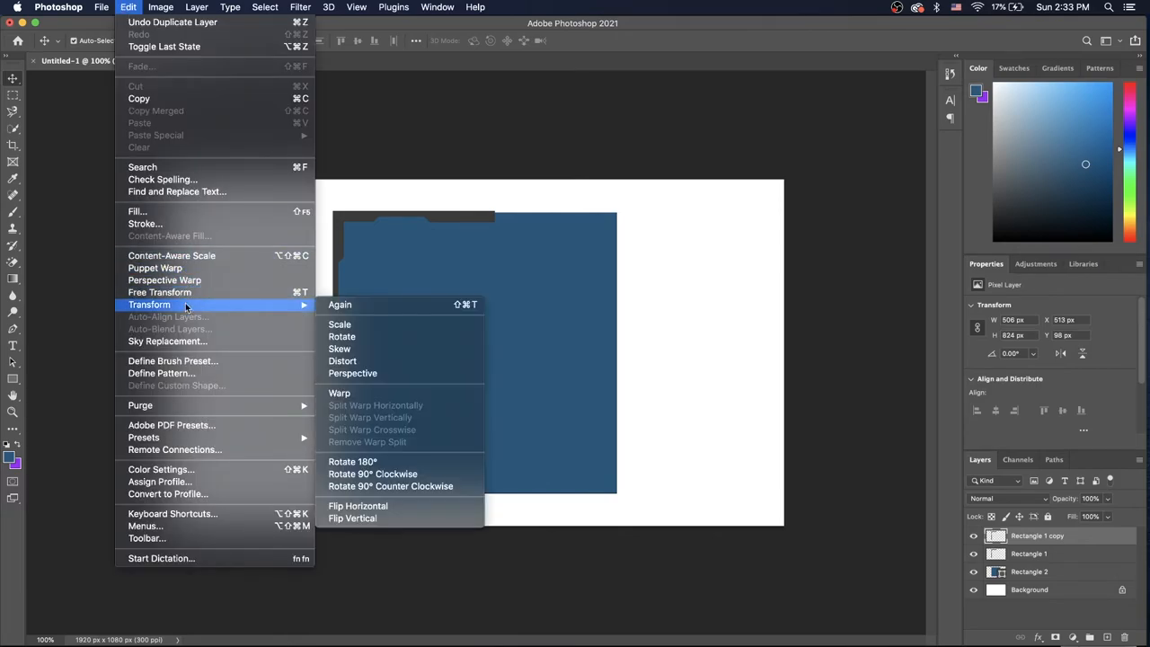
pyautogui.click(357, 505)
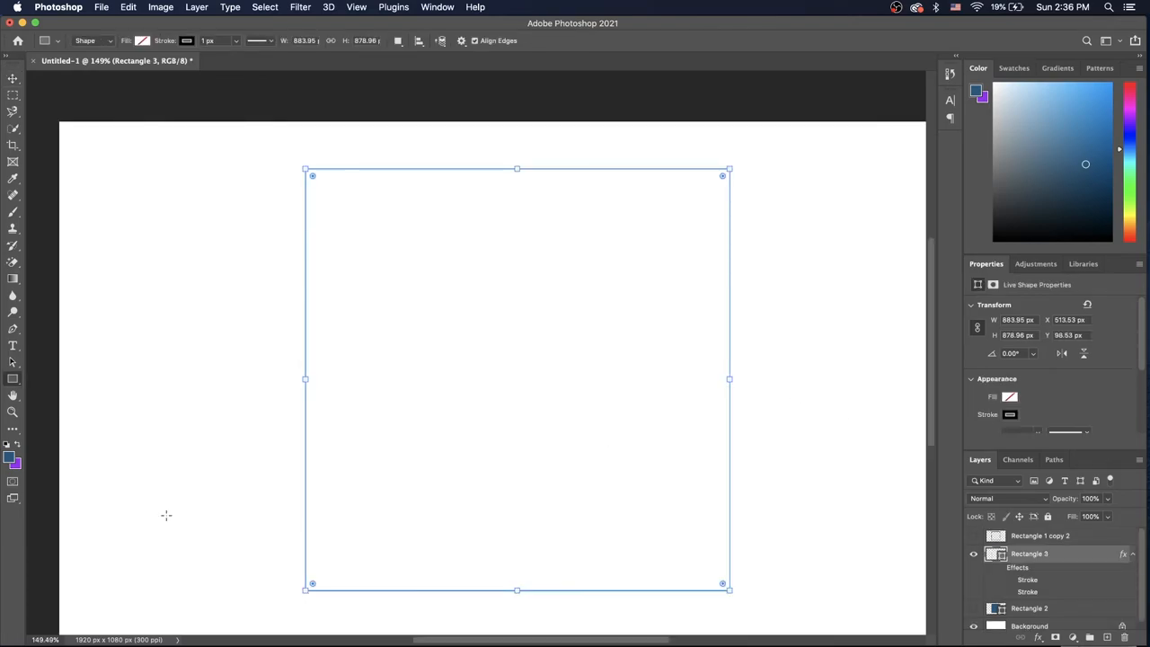
# Step: Narrow the border to a true square and convert the white Background into a layer
pyautogui.click(187, 40)
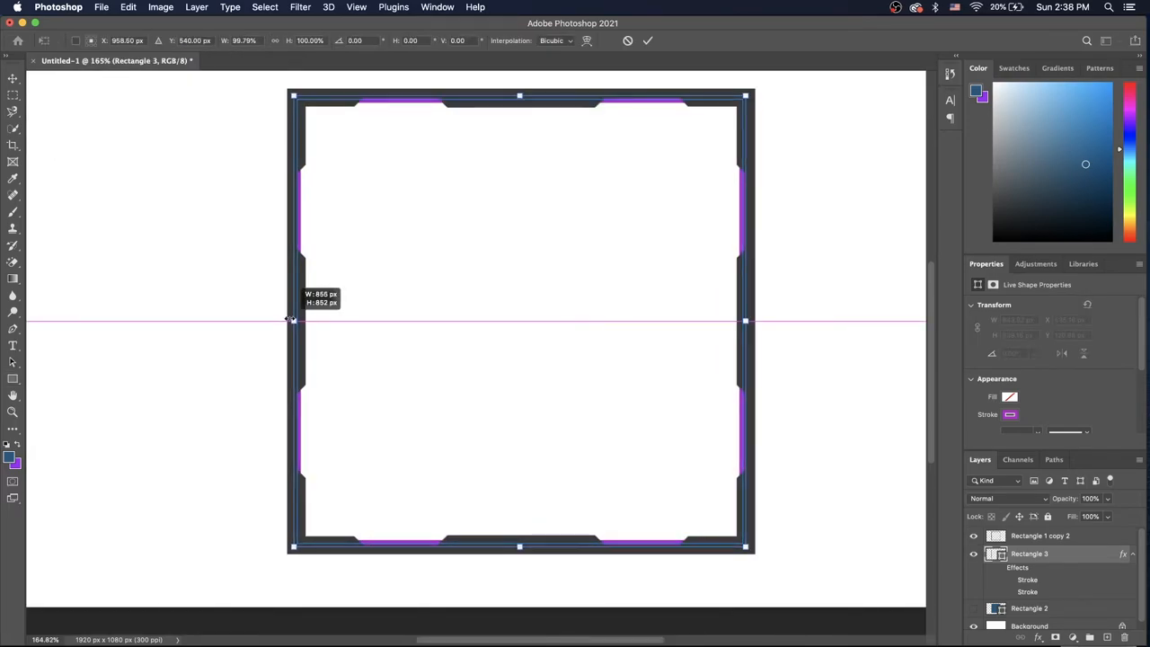
pyautogui.moveTo(292, 319); pyautogui.dragTo(290, 320)
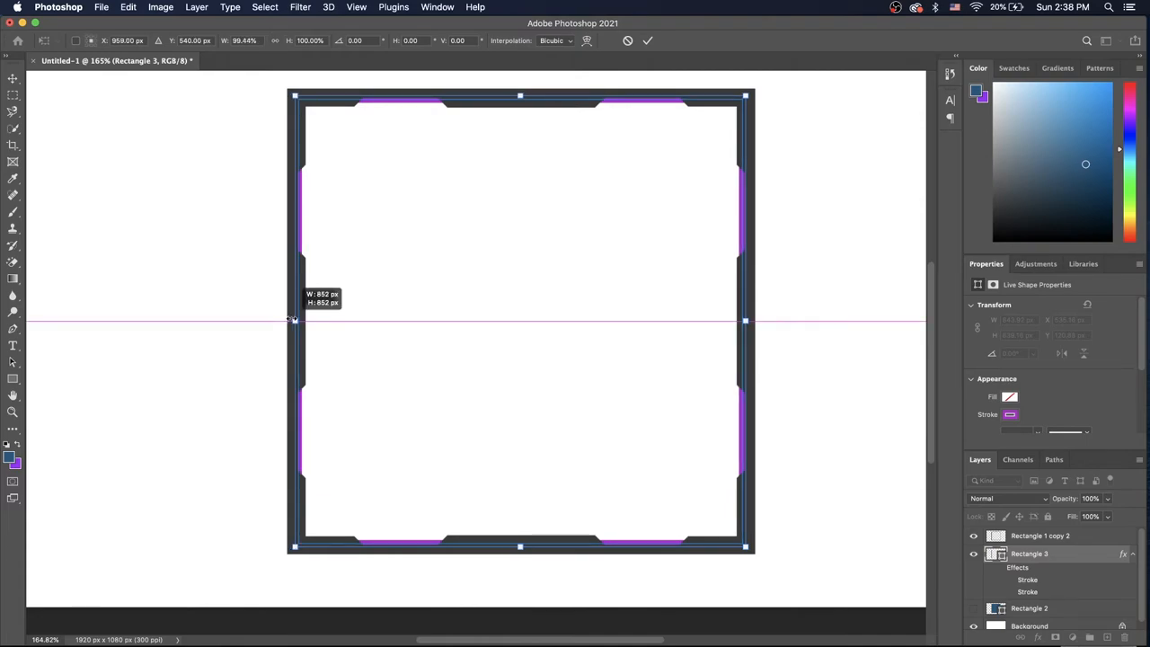
pyautogui.doubleClick(1029, 626)
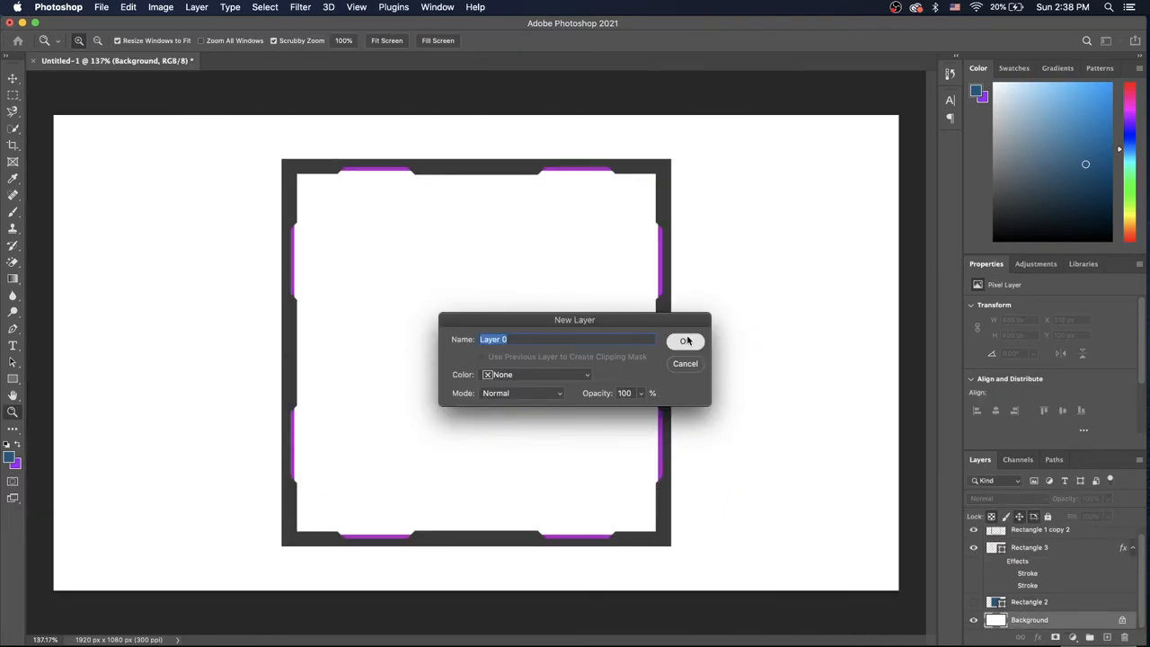
pyautogui.click(685, 340)
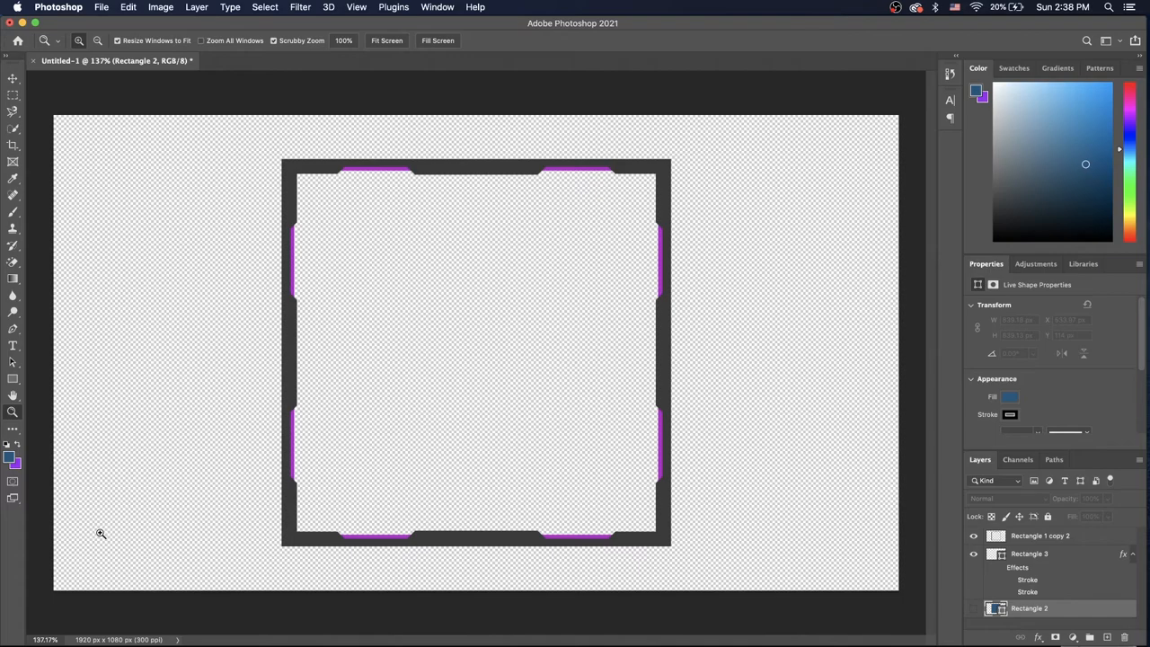